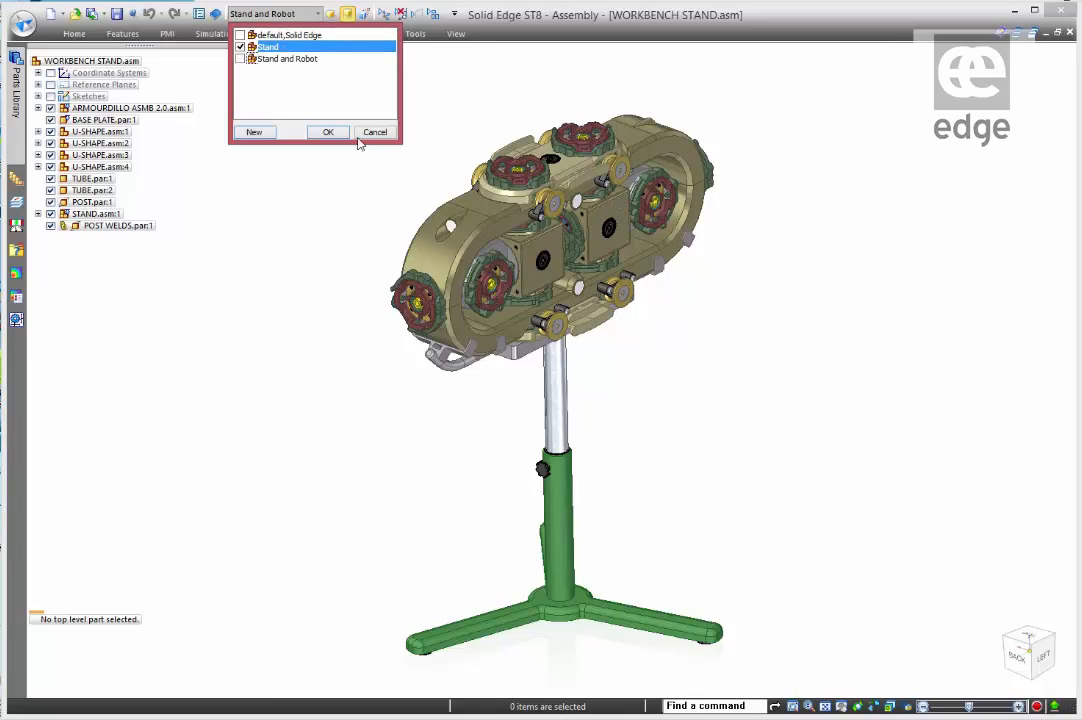
Step: Apply the Stand display configuration and start a new in-place part from the ISO Weld Beads template
click(328, 132)
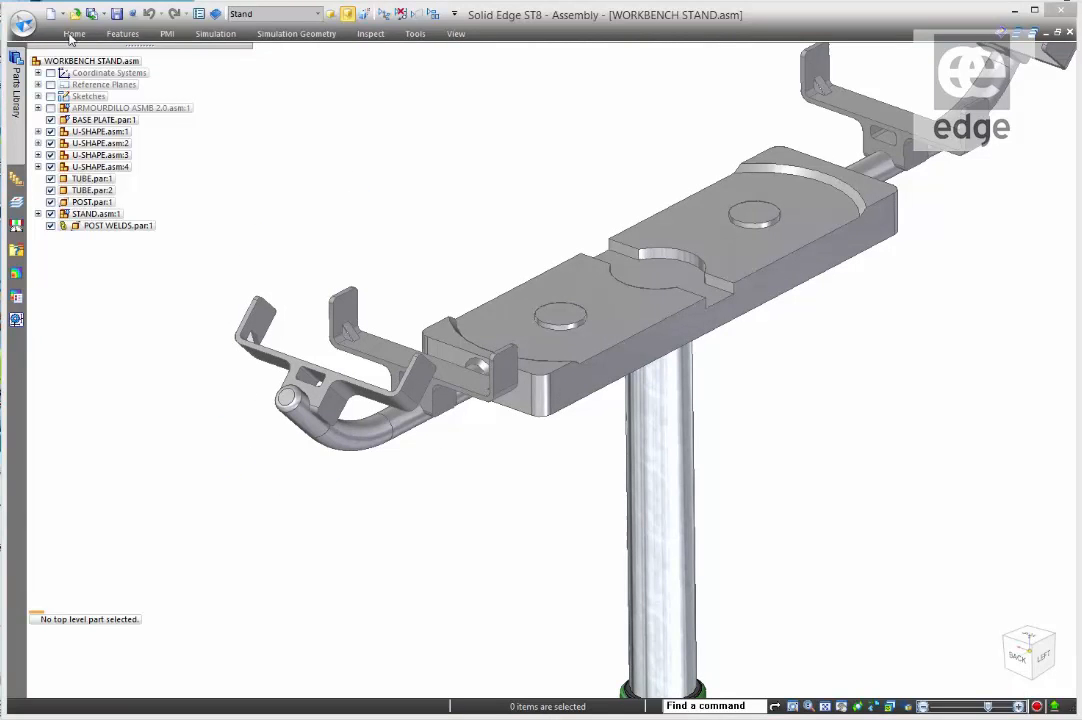
click(74, 32)
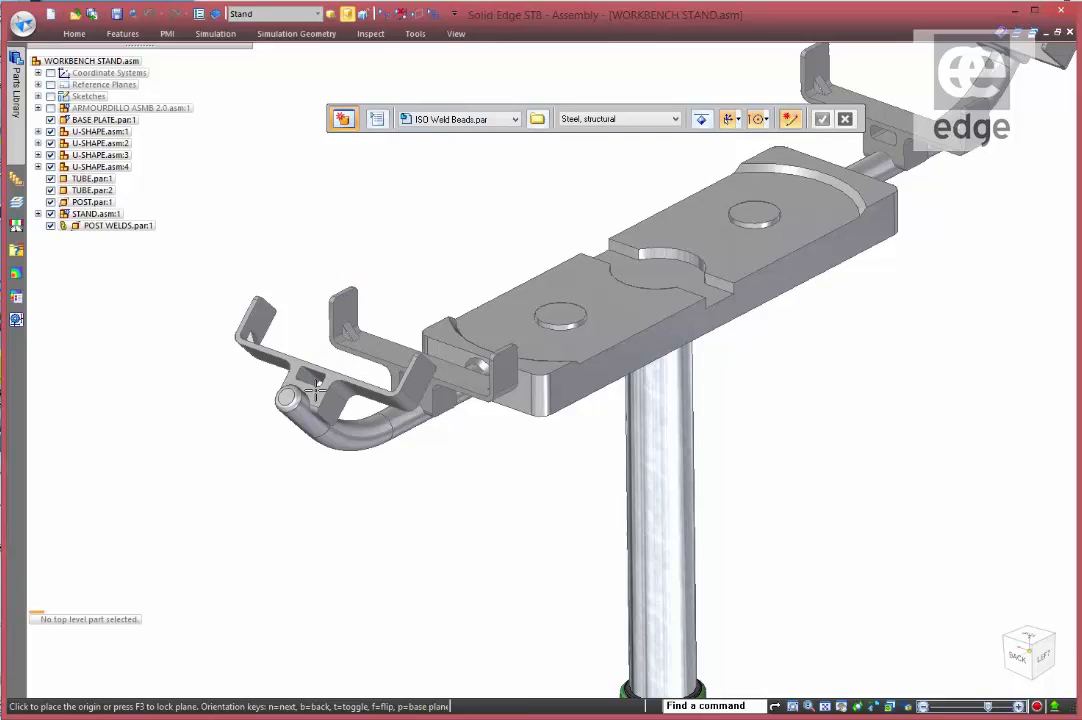
Step: Place the part origin and save the new in-place part as FIXTURE WELDS
click(312, 384)
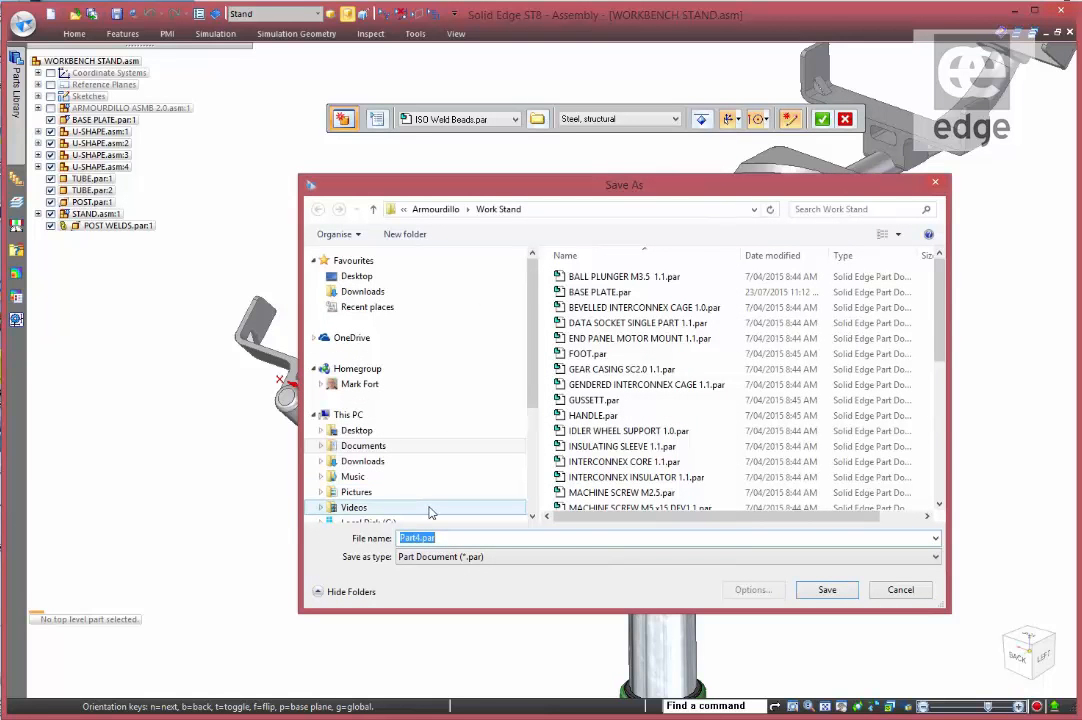
text(Fi)
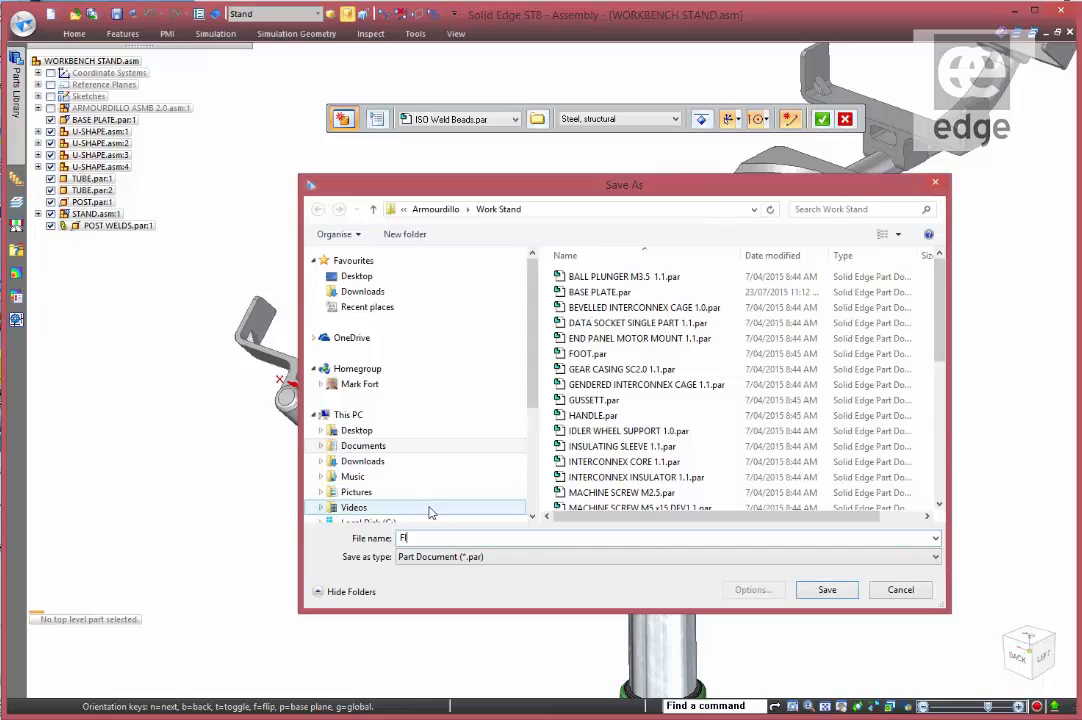
text(FIXTURE)
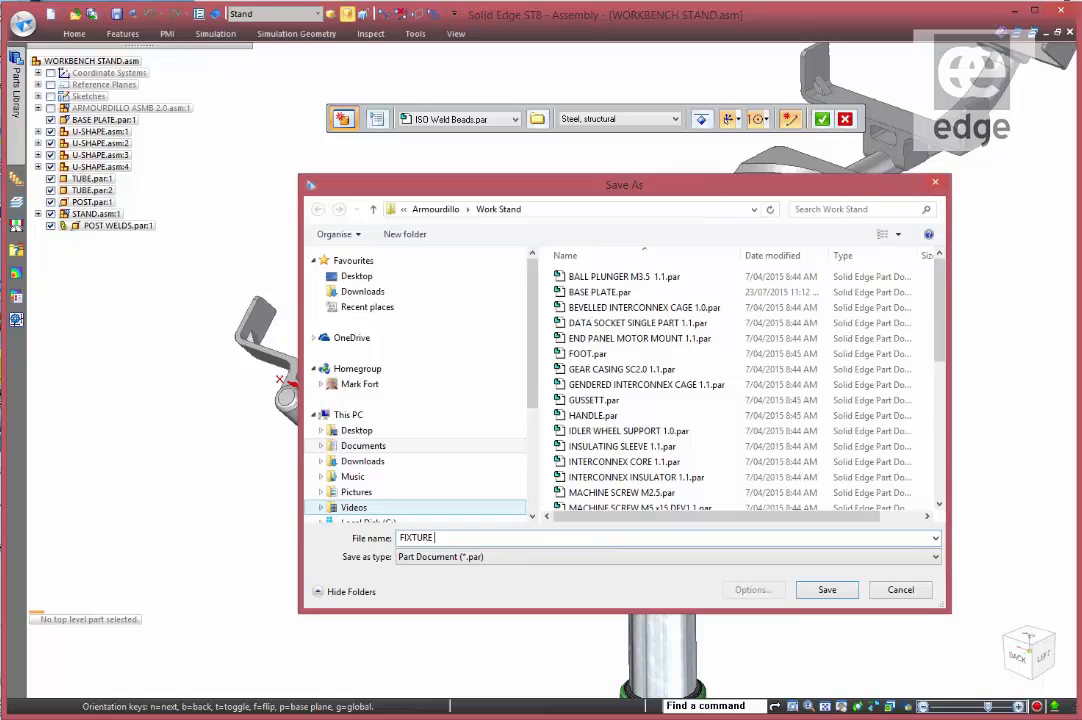
text(WELDS)
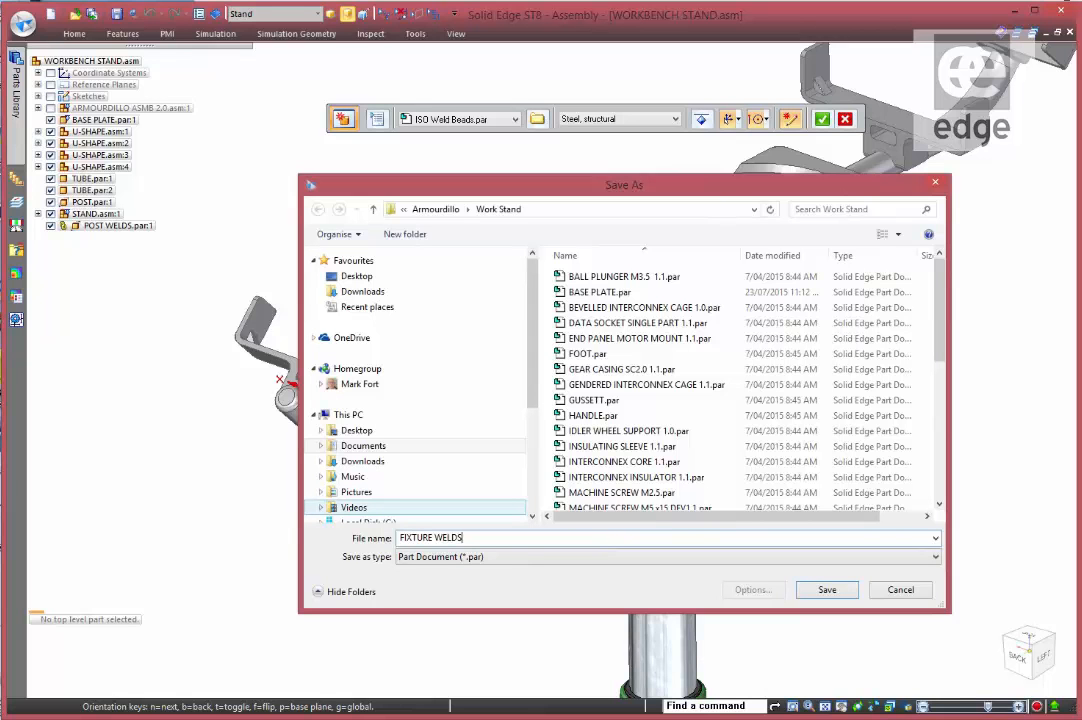
click(826, 588)
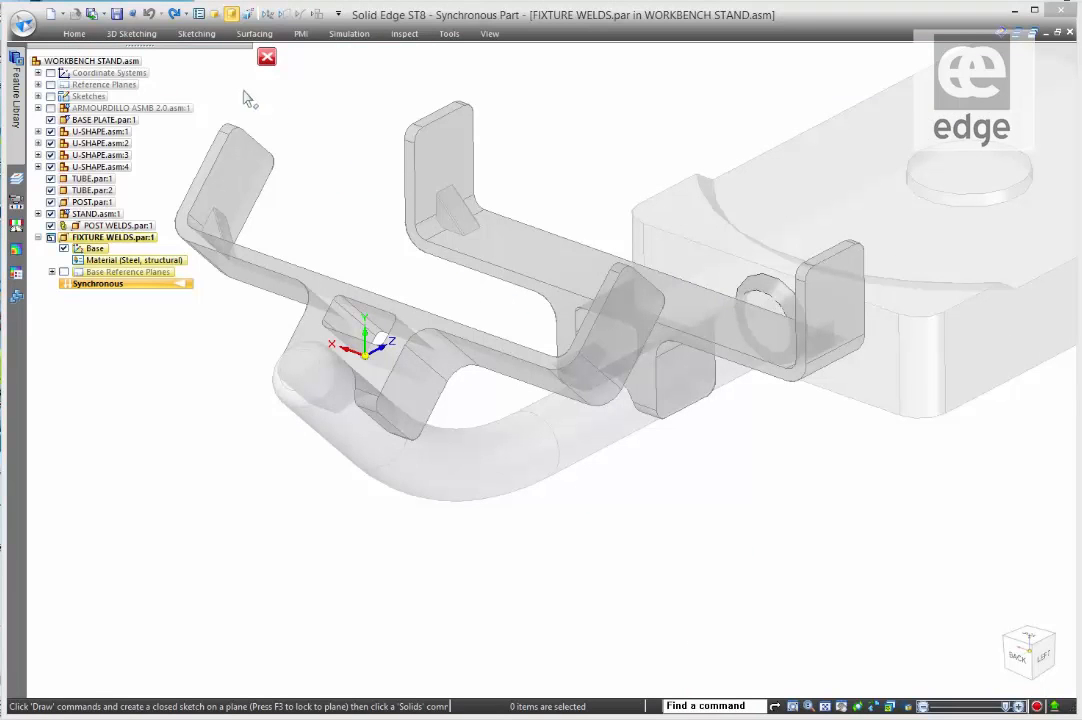
mouse_move(212, 136)
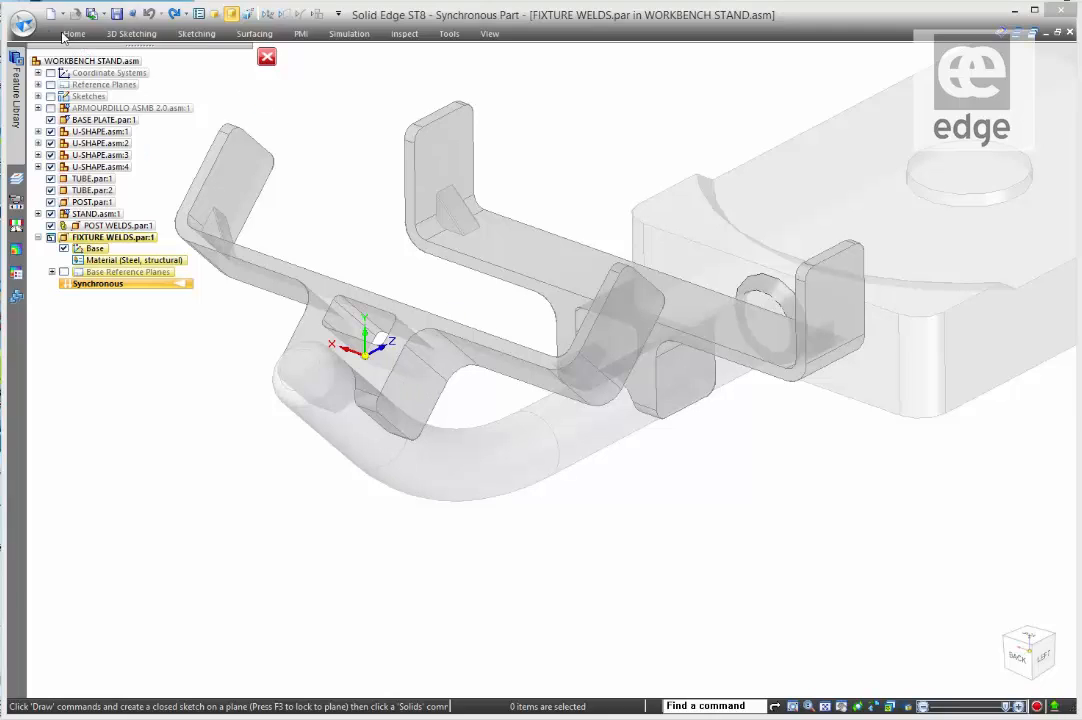
Step: Create Fillet 1 with the curved tube as base set and the U-shaped bracket as target
click(734, 54)
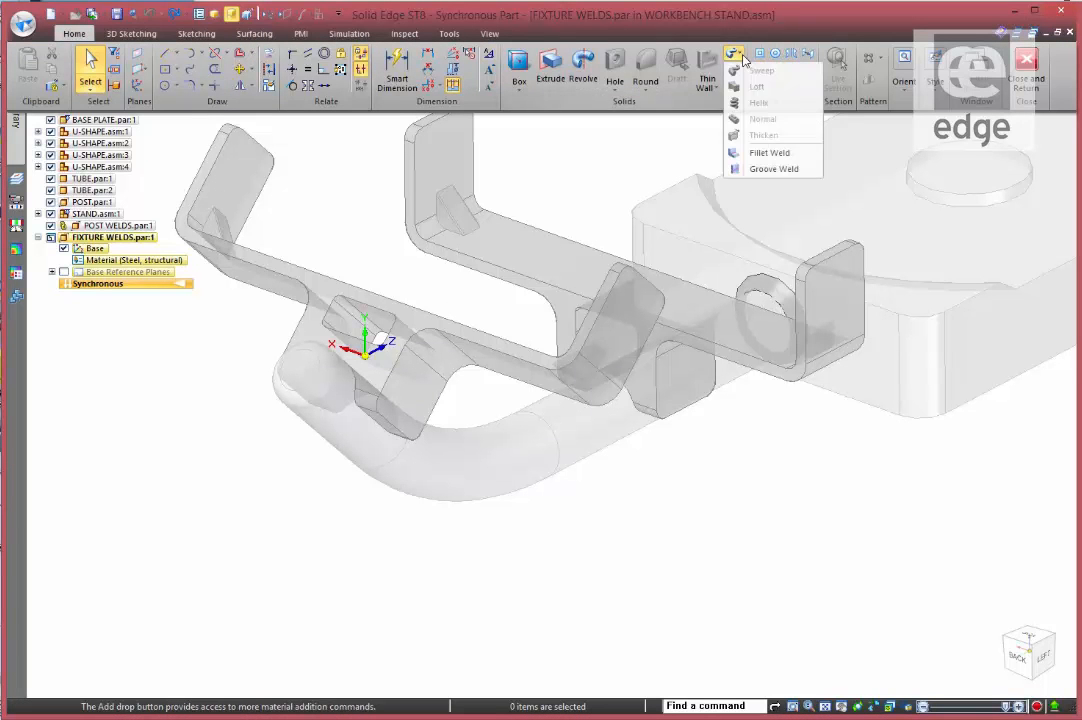
mouse_move(770, 152)
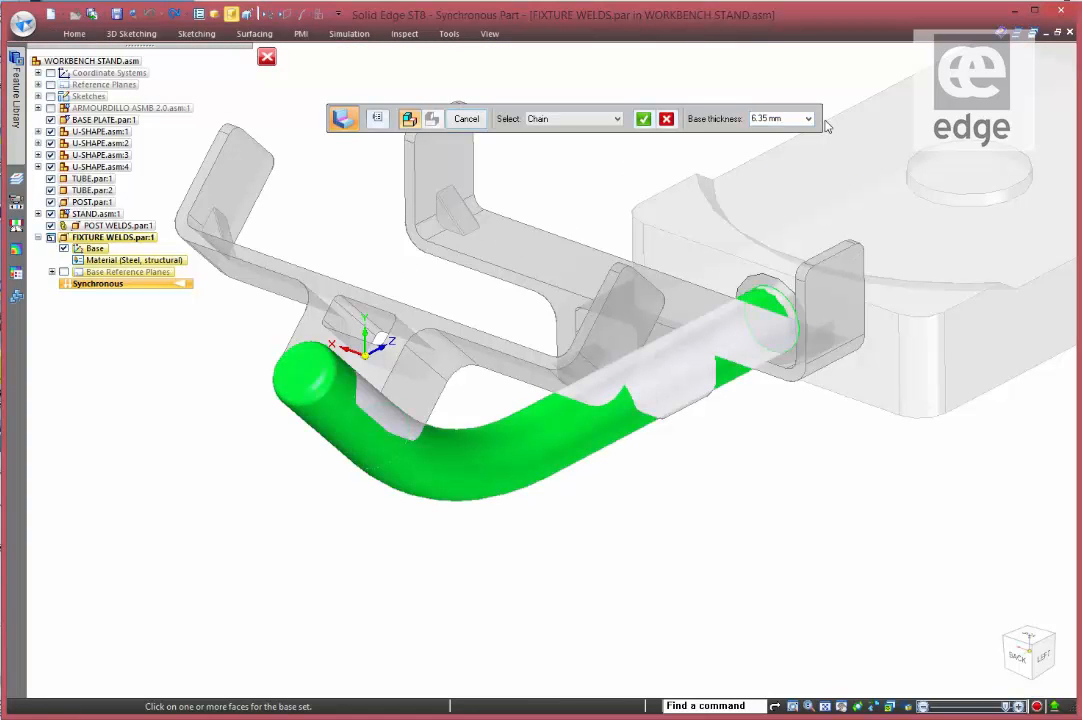
click(778, 118)
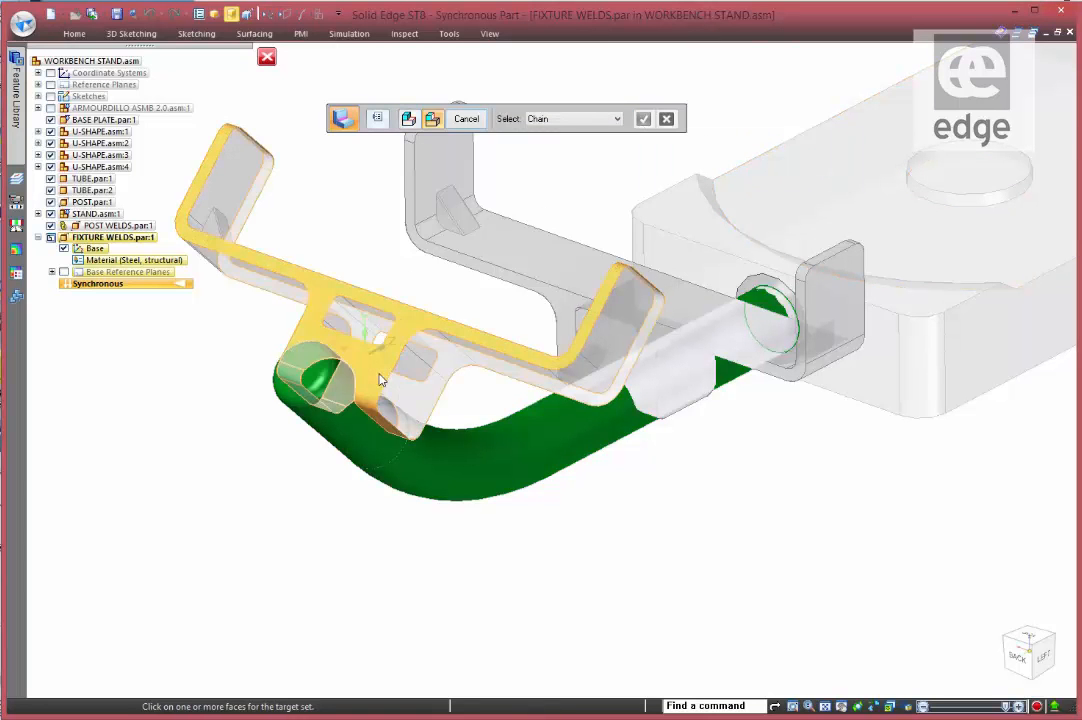
click(380, 380)
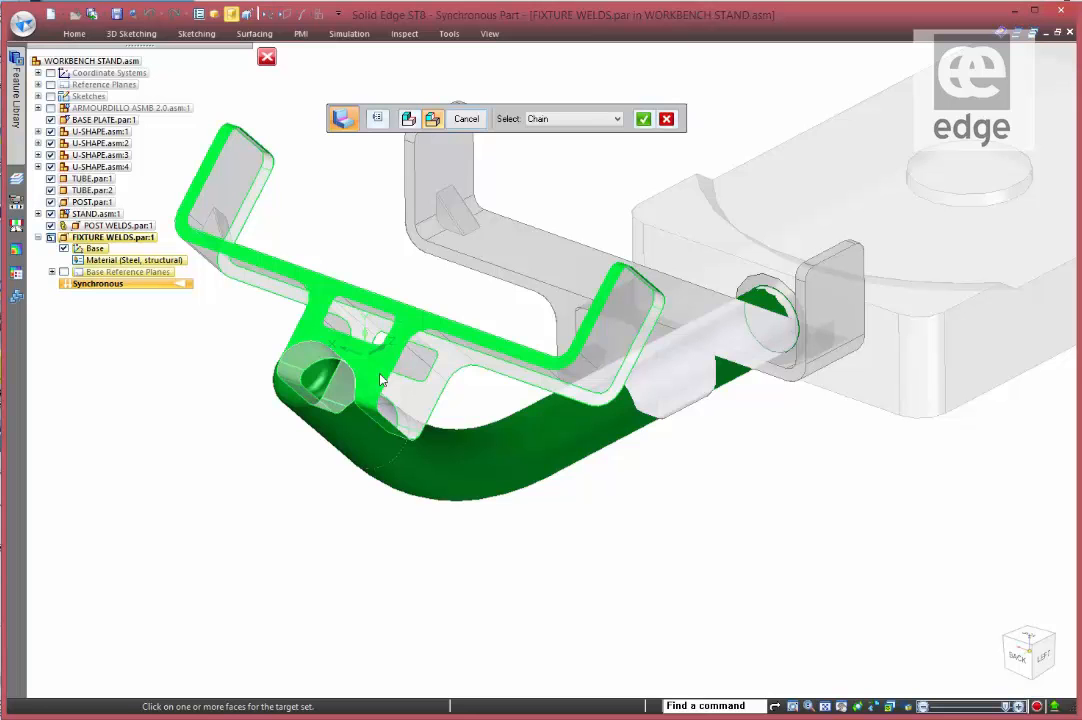
click(644, 120)
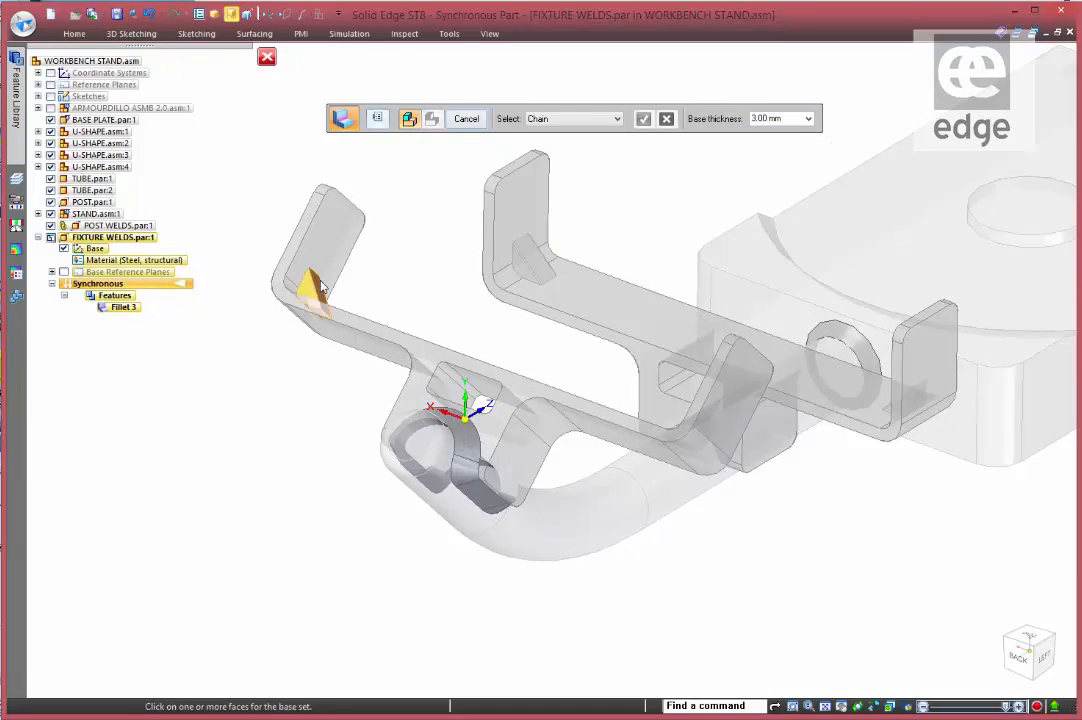
Step: Create a second 3.00 mm fillet weld from the bracket end faces to the U-SHAPE BASE faces
click(332, 232)
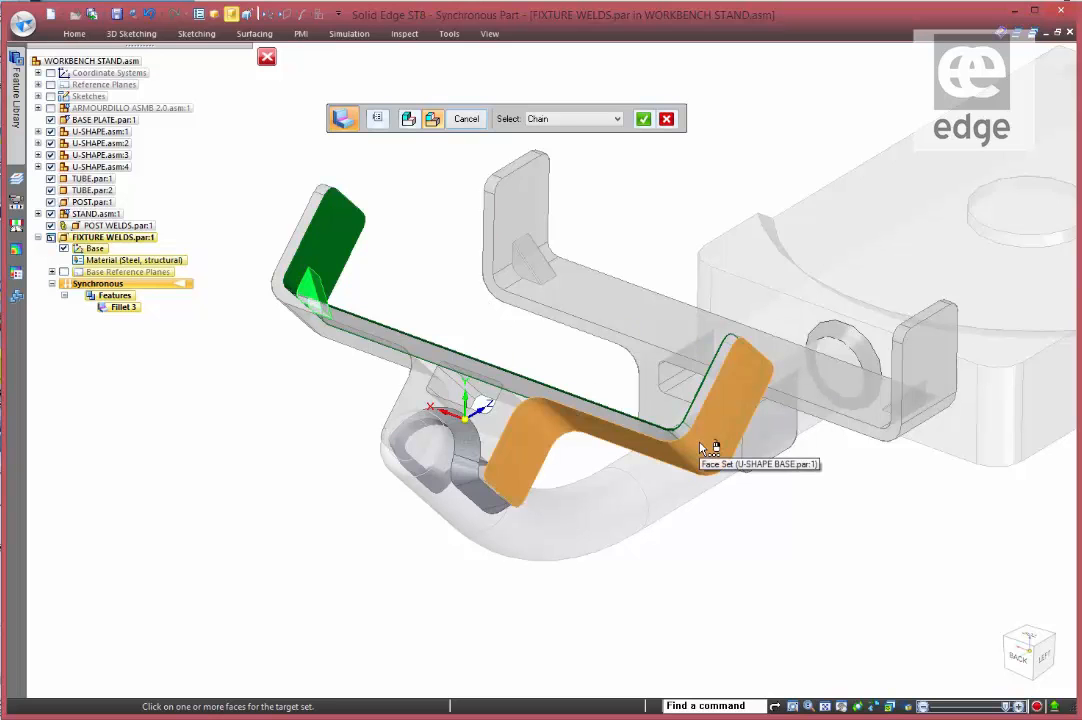
click(704, 448)
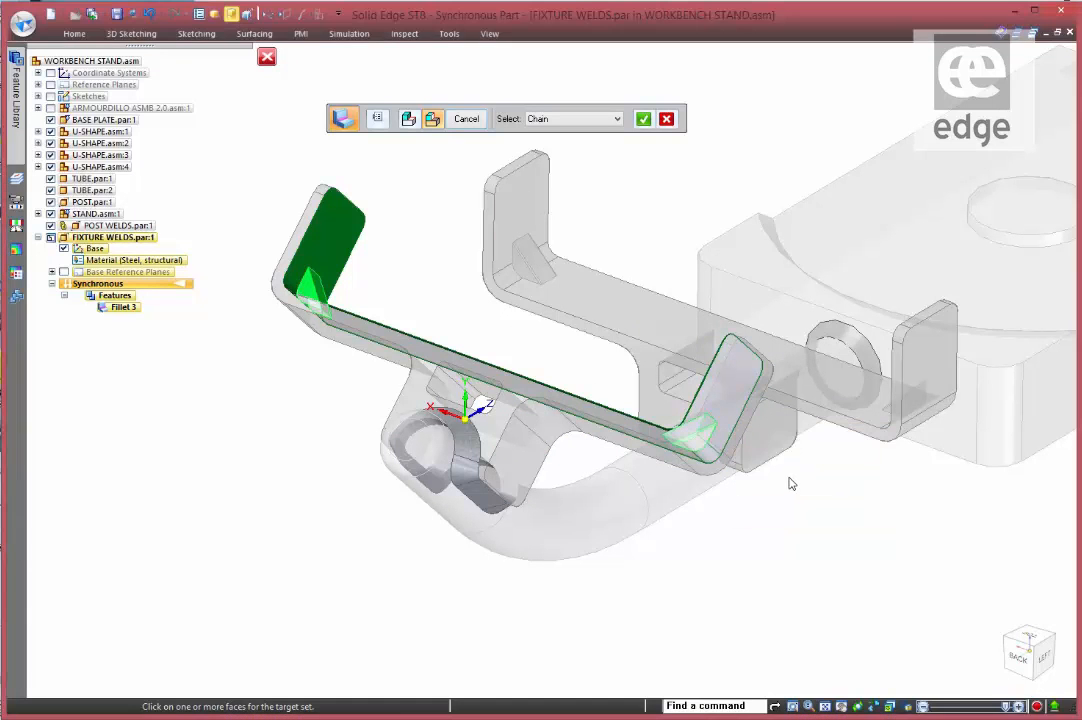
click(644, 118)
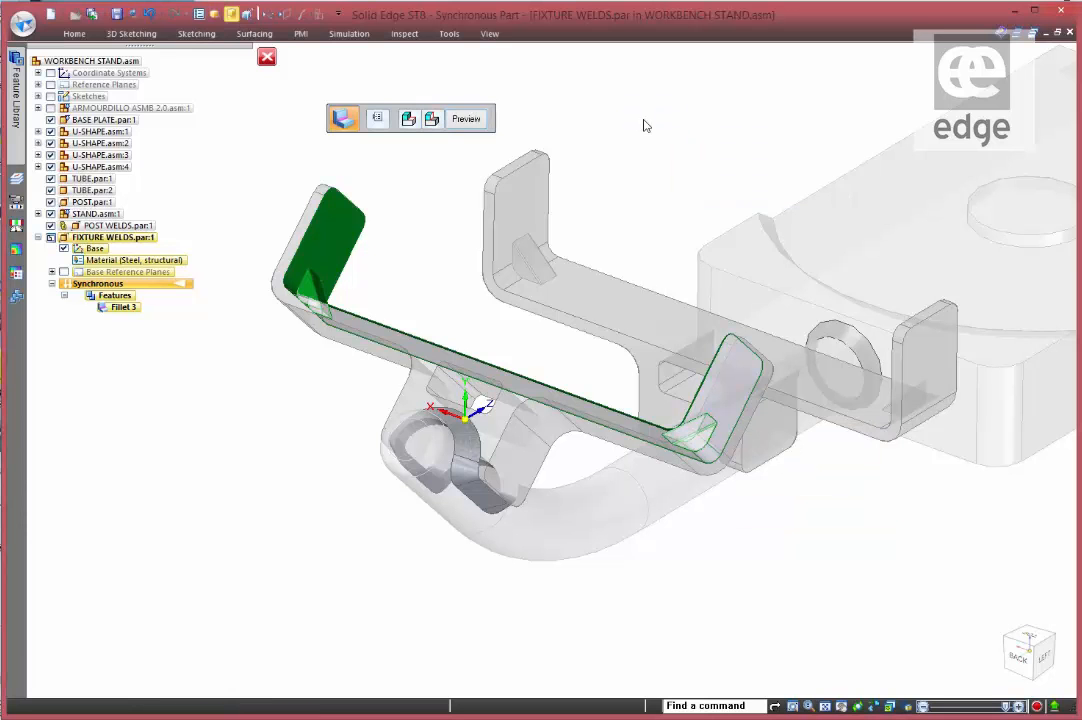
click(466, 118)
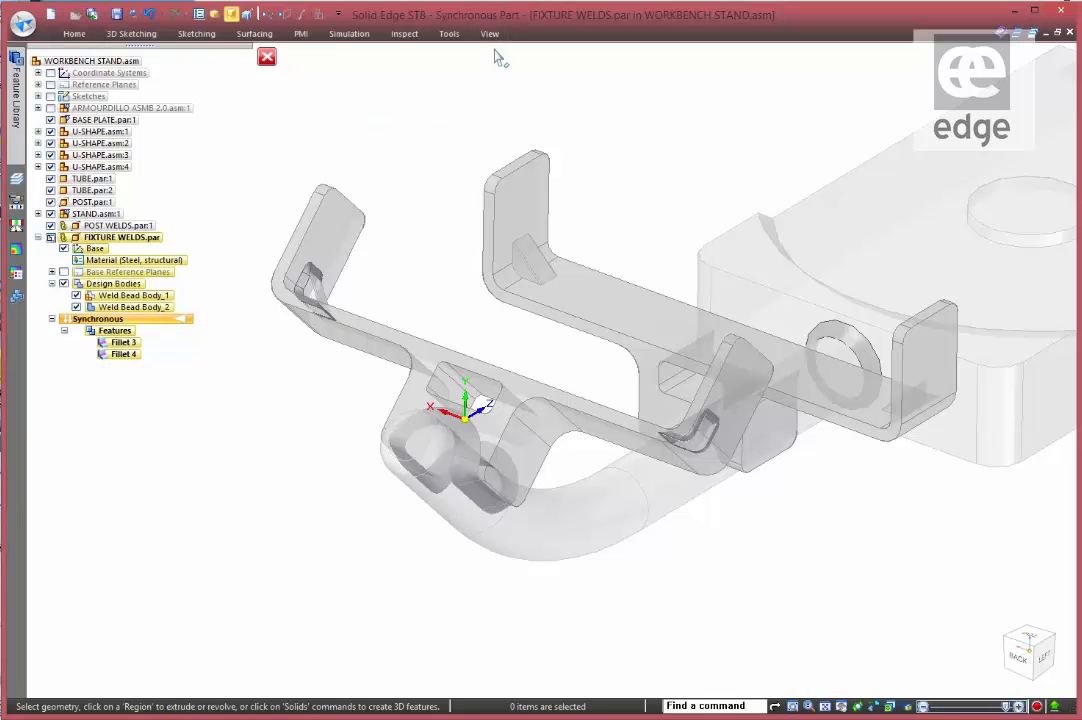
Step: Paint both weld bead bodies Orange by Body with Part Painter, then close and return to the assembly
click(488, 32)
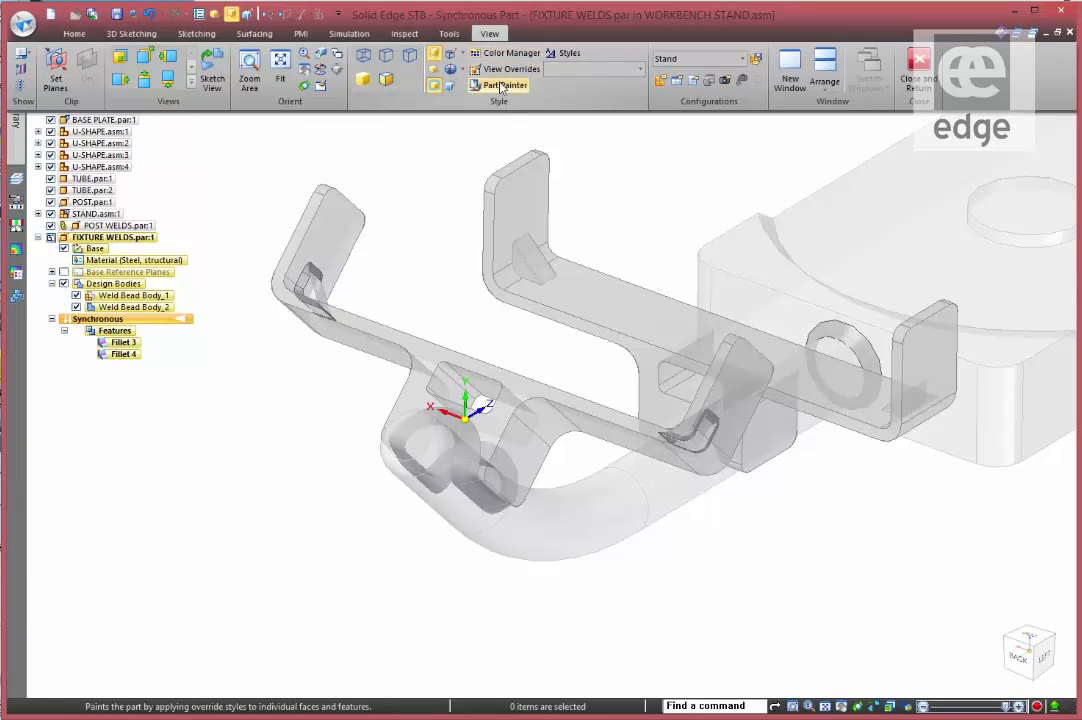
click(492, 84)
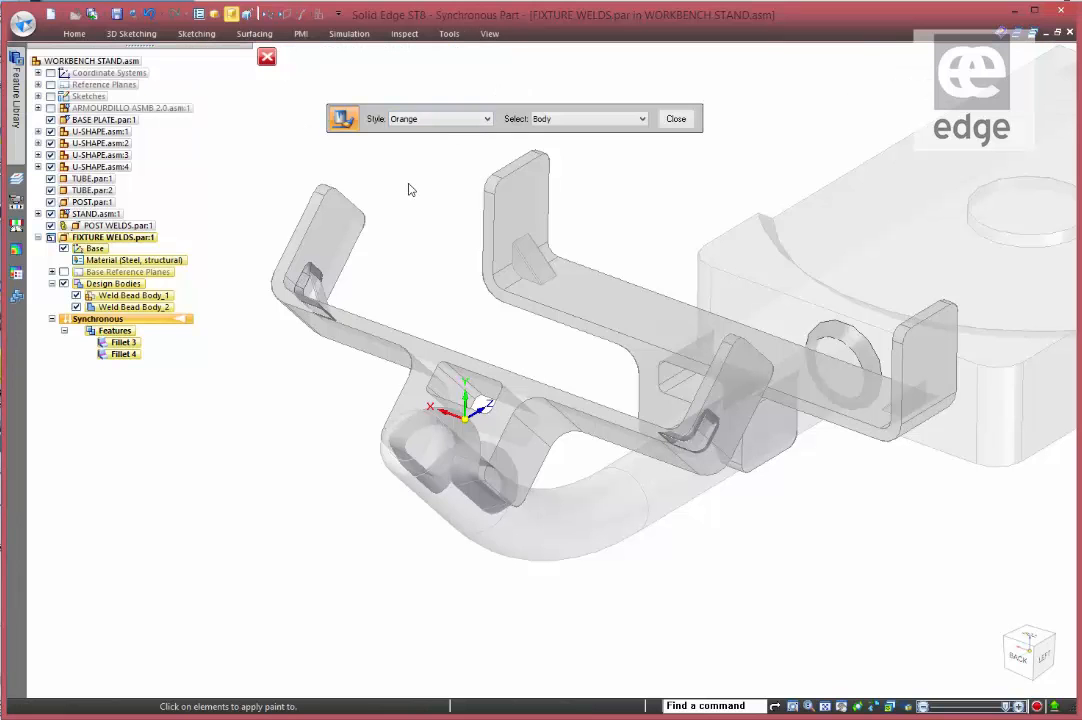
click(304, 284)
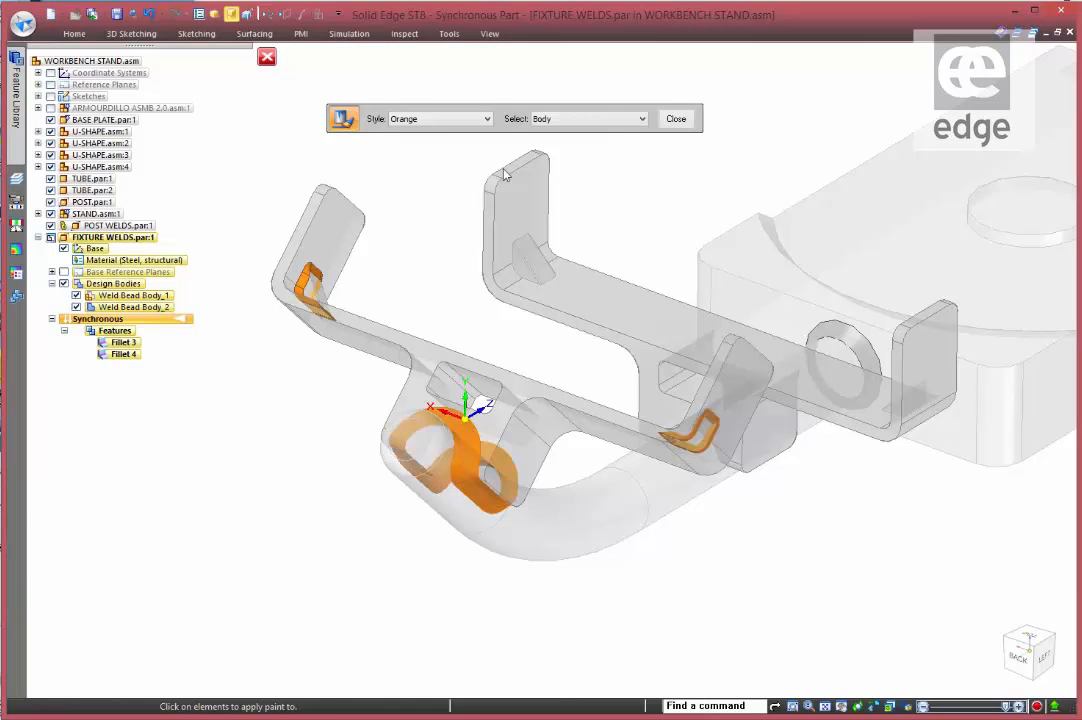
click(268, 56)
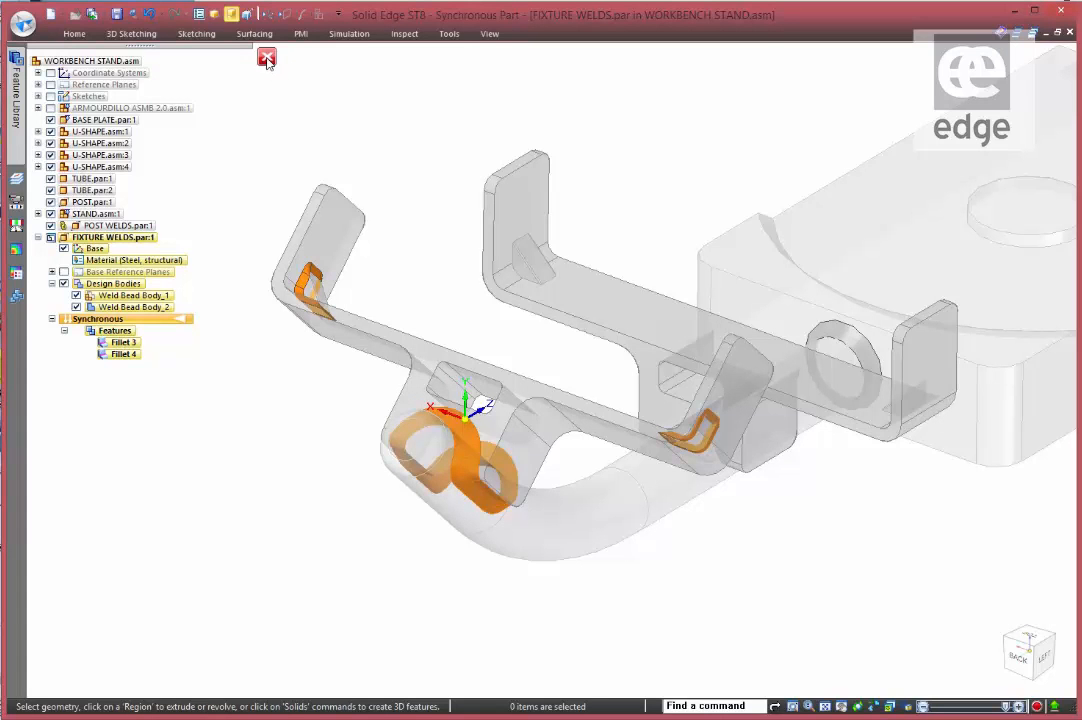
click(266, 56)
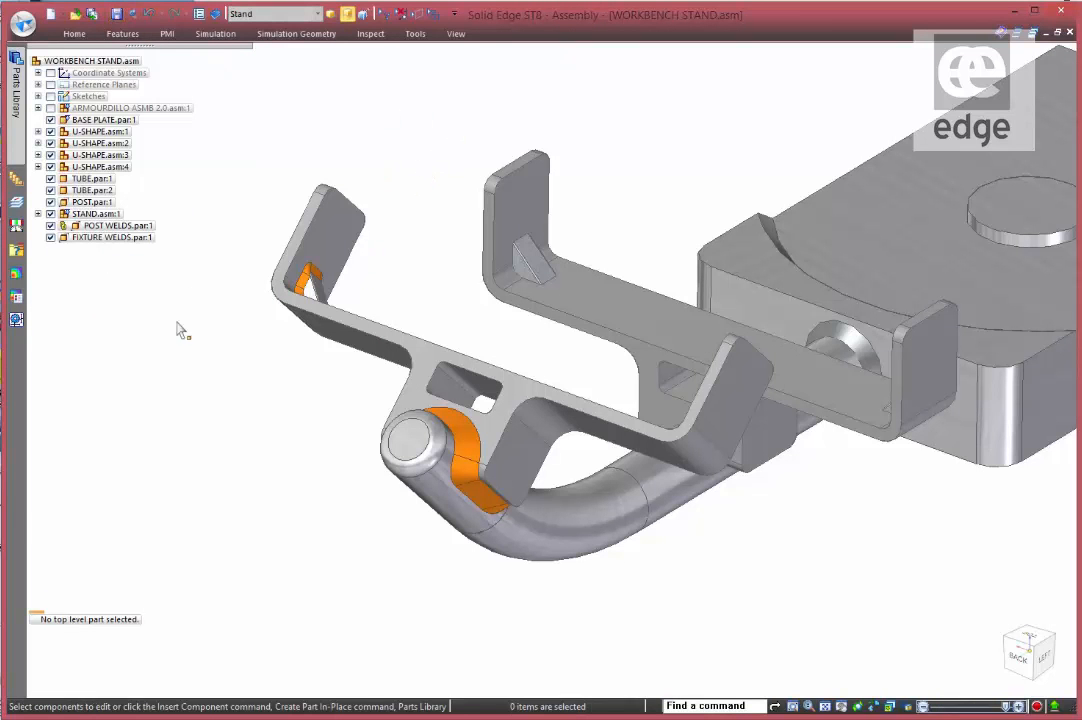
mouse_move(632, 356)
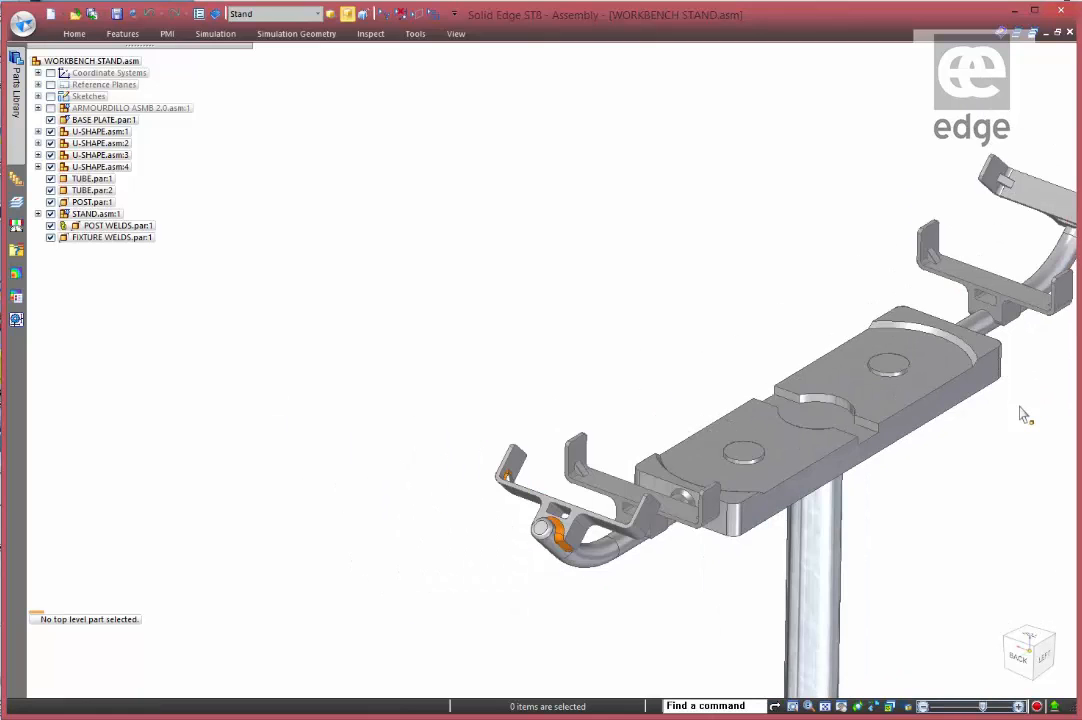
drag(1024, 414, 776, 480)
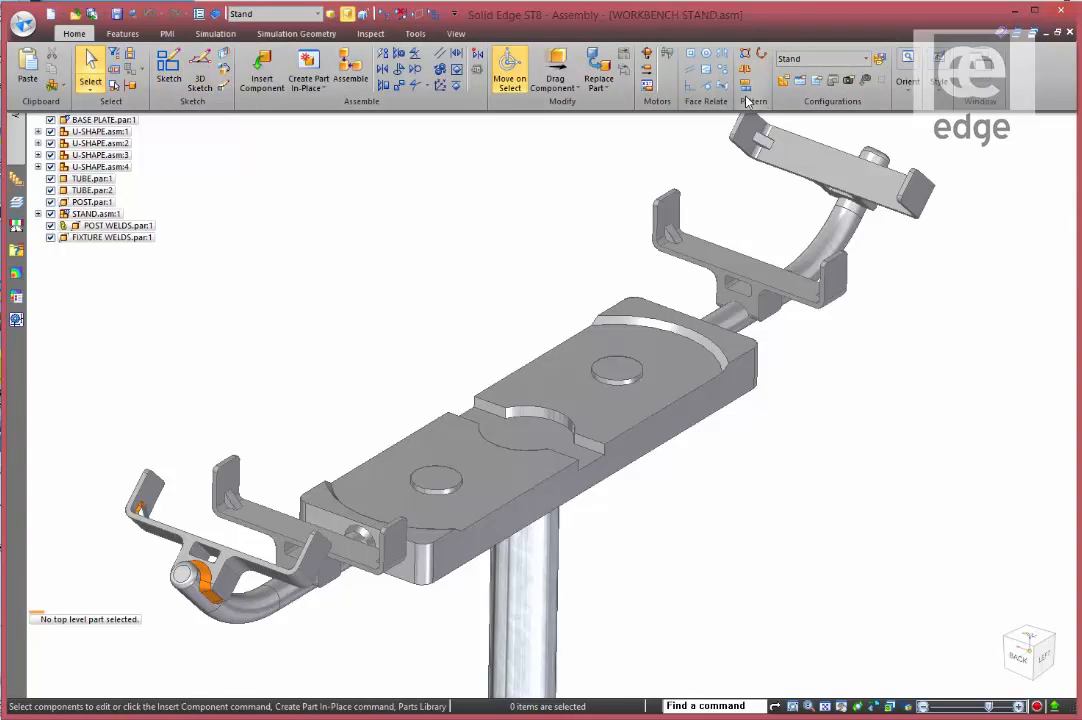
mouse_move(746, 90)
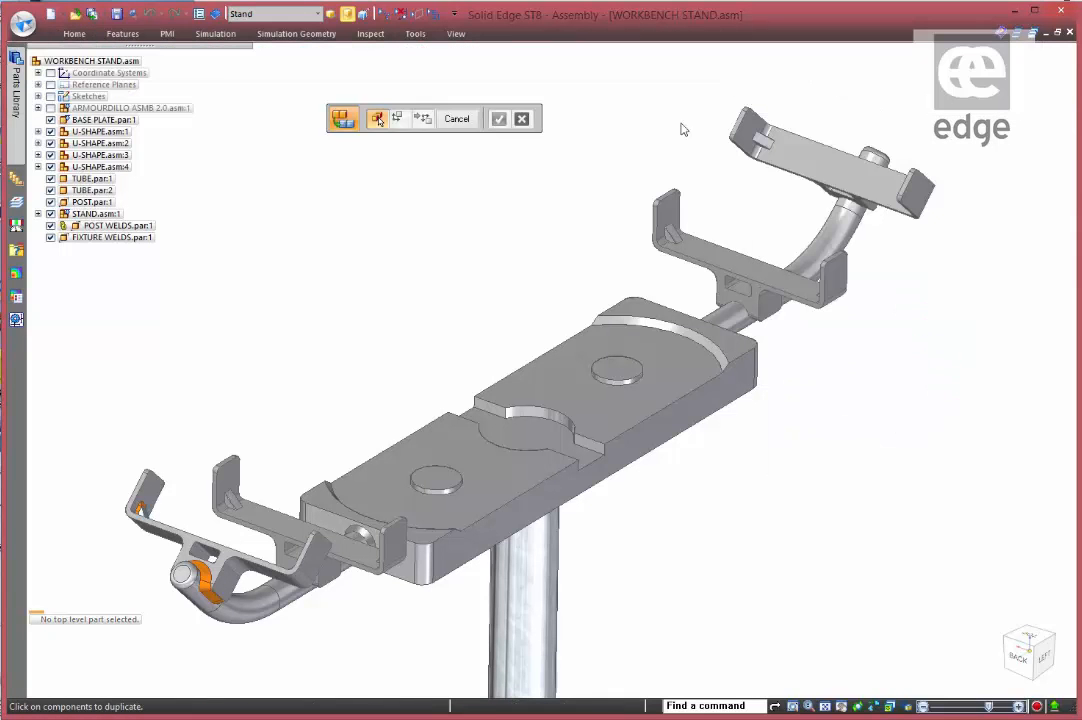
mouse_move(116, 244)
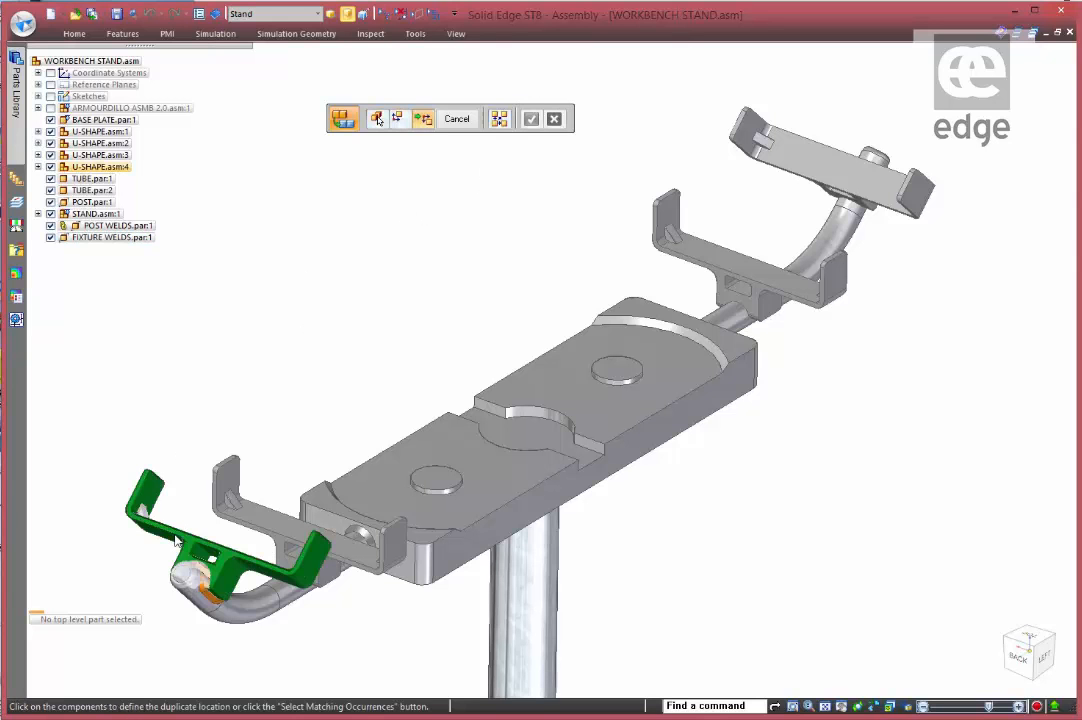
mouse_move(436, 220)
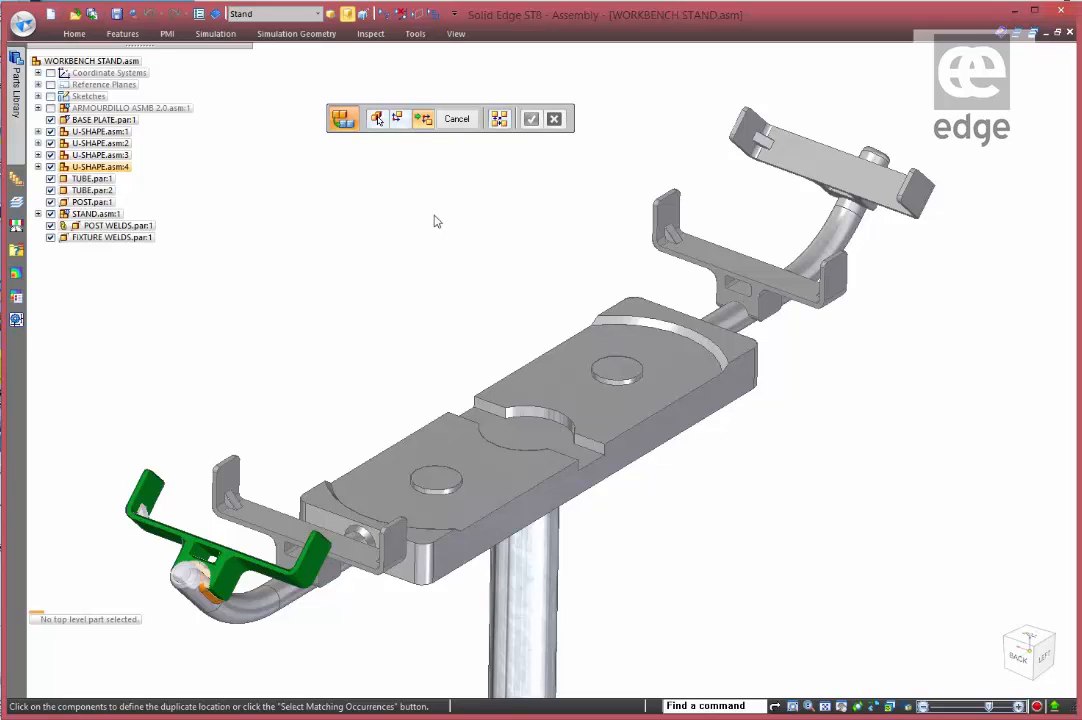
mouse_move(500, 118)
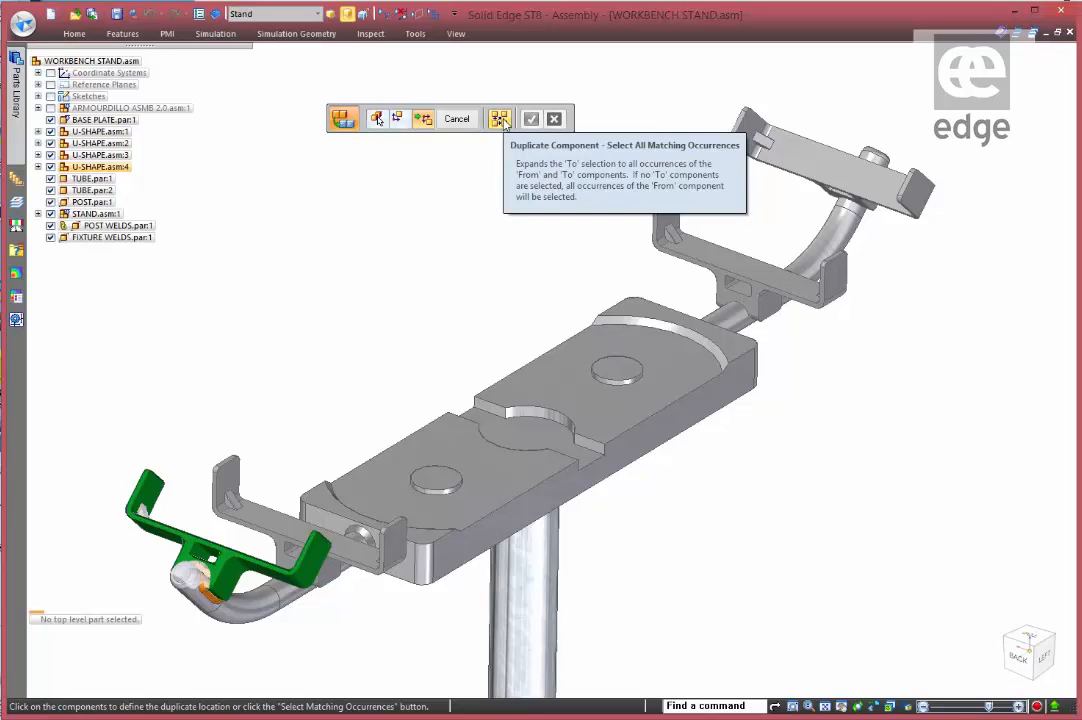
Step: Duplicate the U-SHAPE holder to all matching occurrences as Pattern_1
click(500, 118)
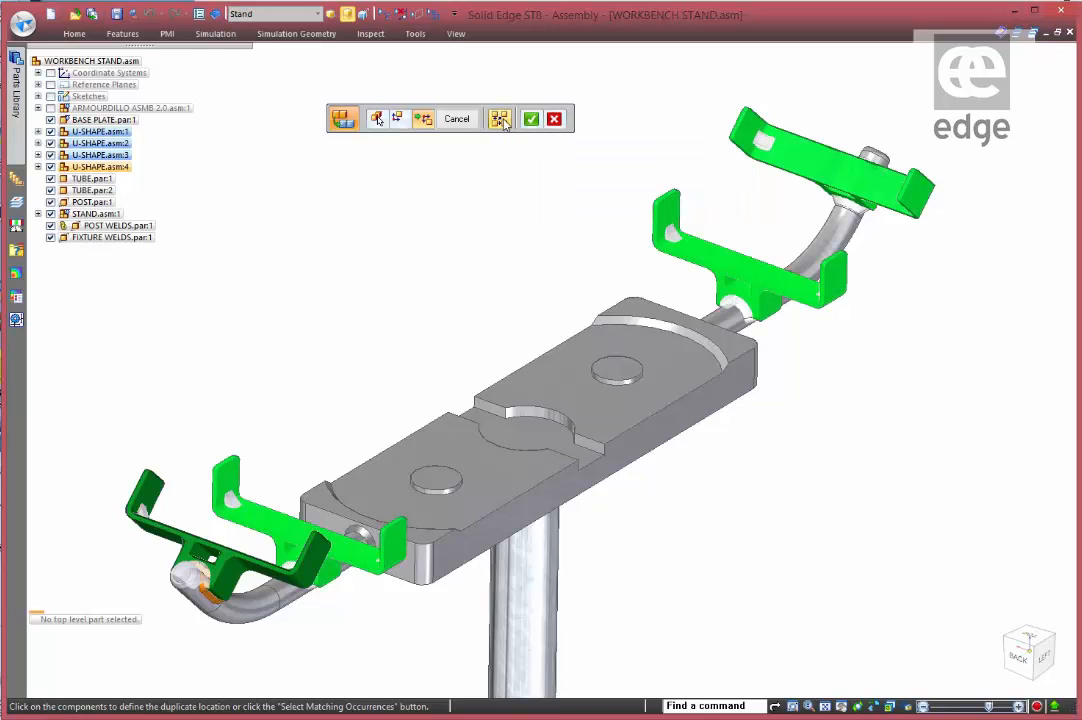
click(532, 118)
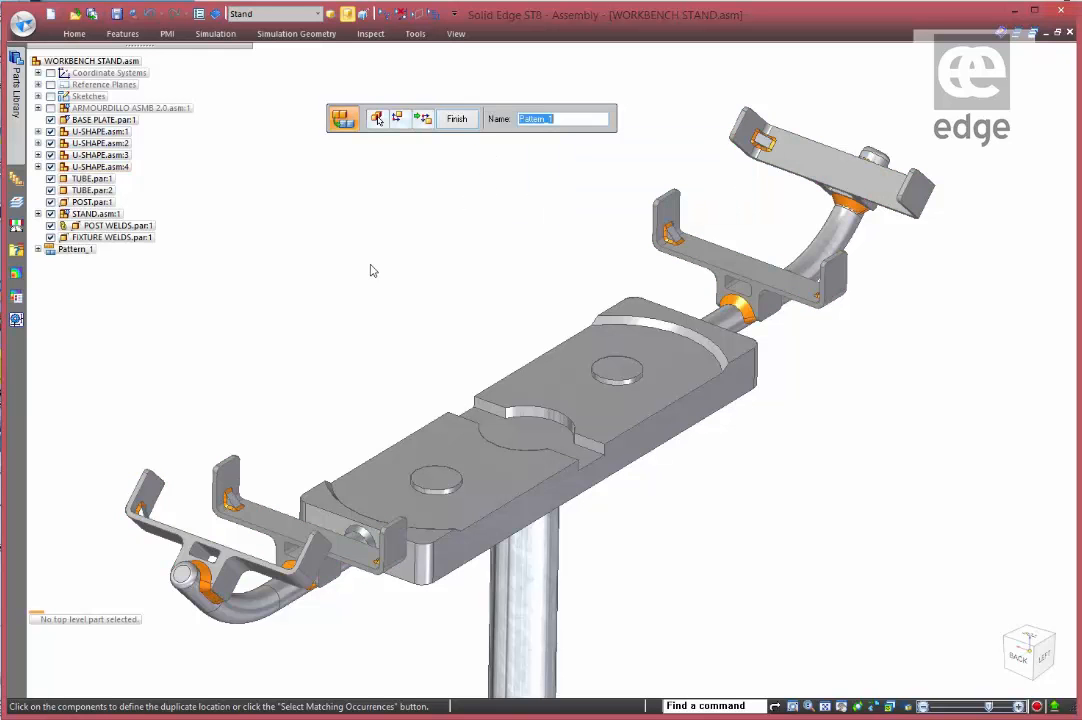
mouse_move(168, 552)
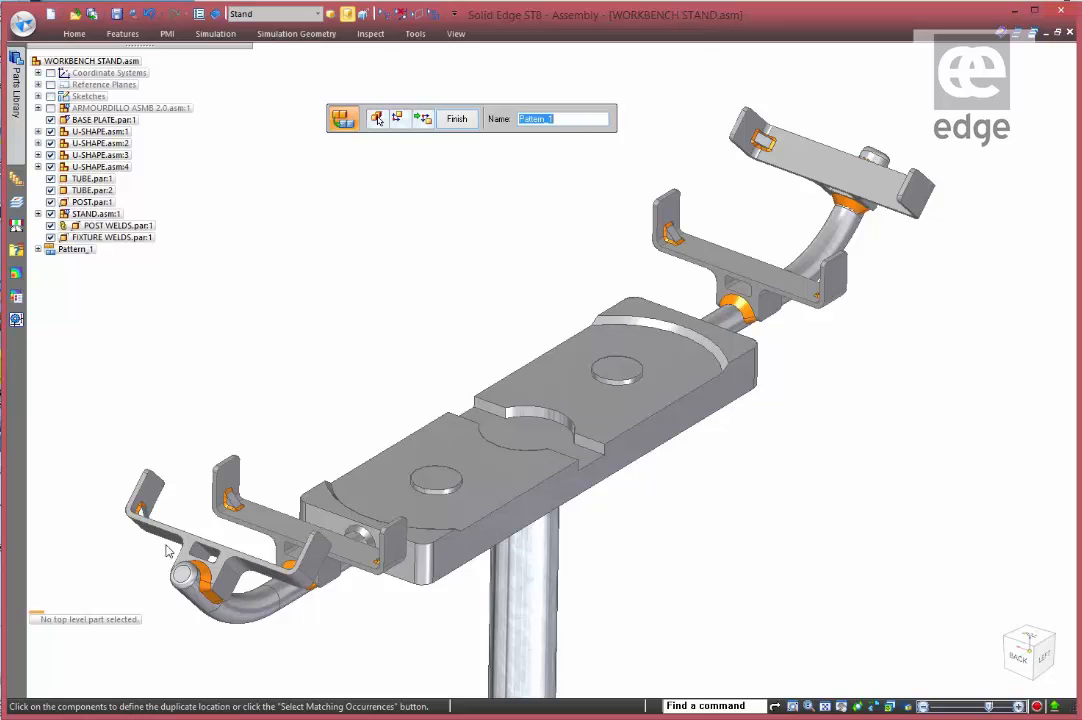
mouse_move(1004, 320)
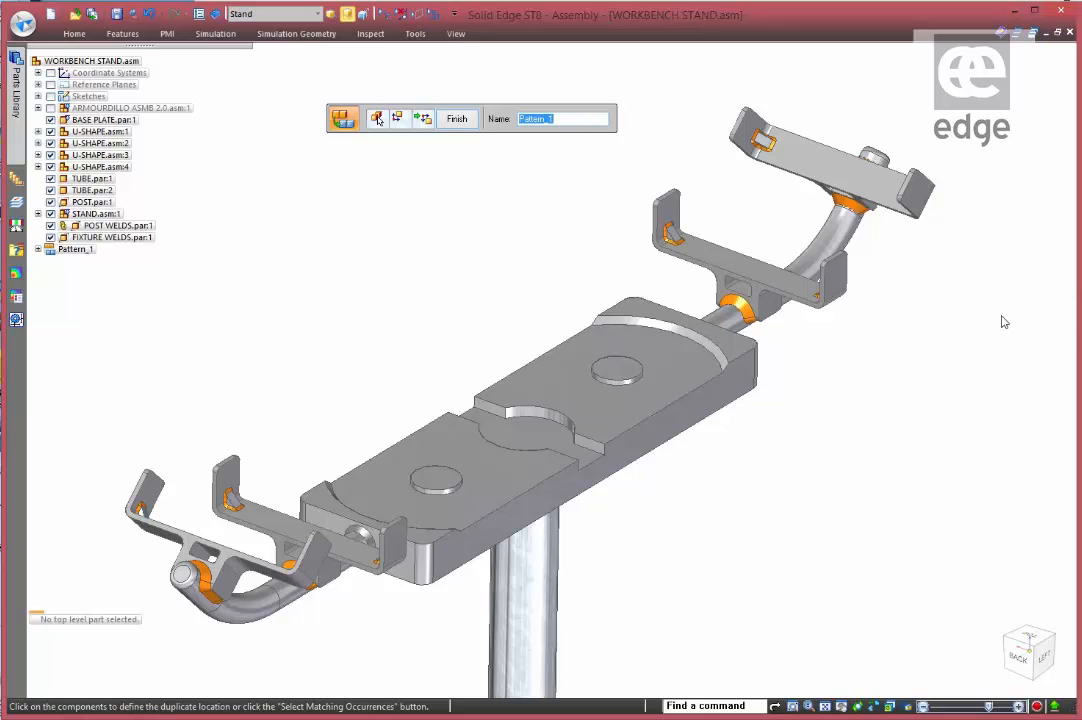
click(456, 118)
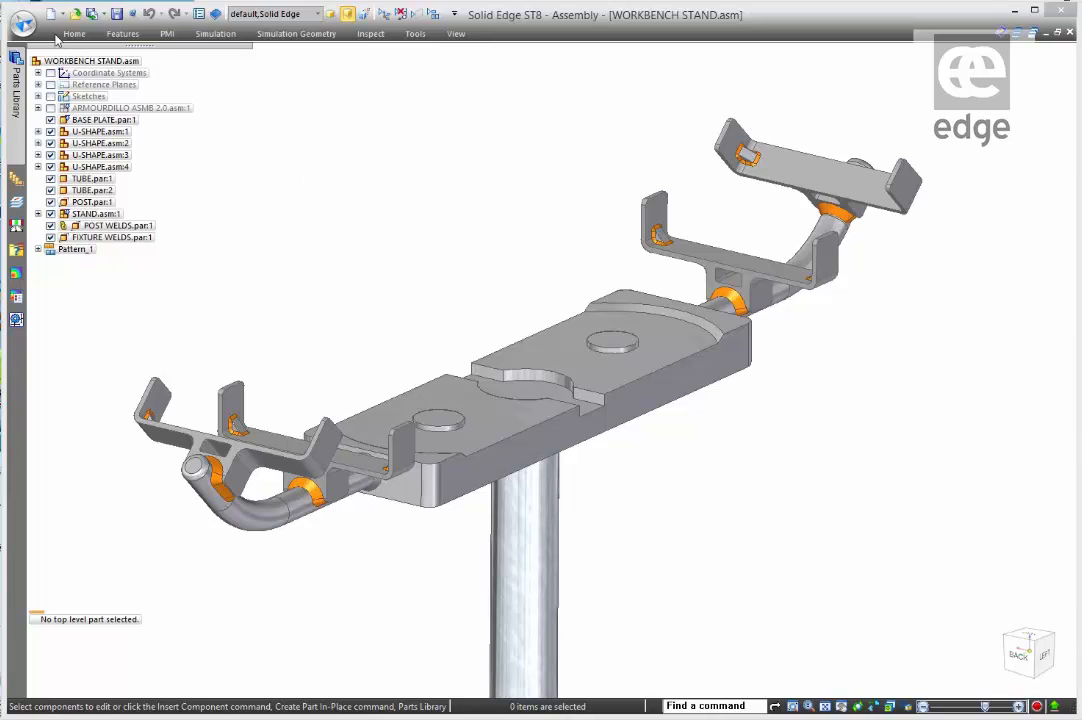
Step: Start a Drawing of Active Model using the ISO Draft.dft template
click(22, 18)
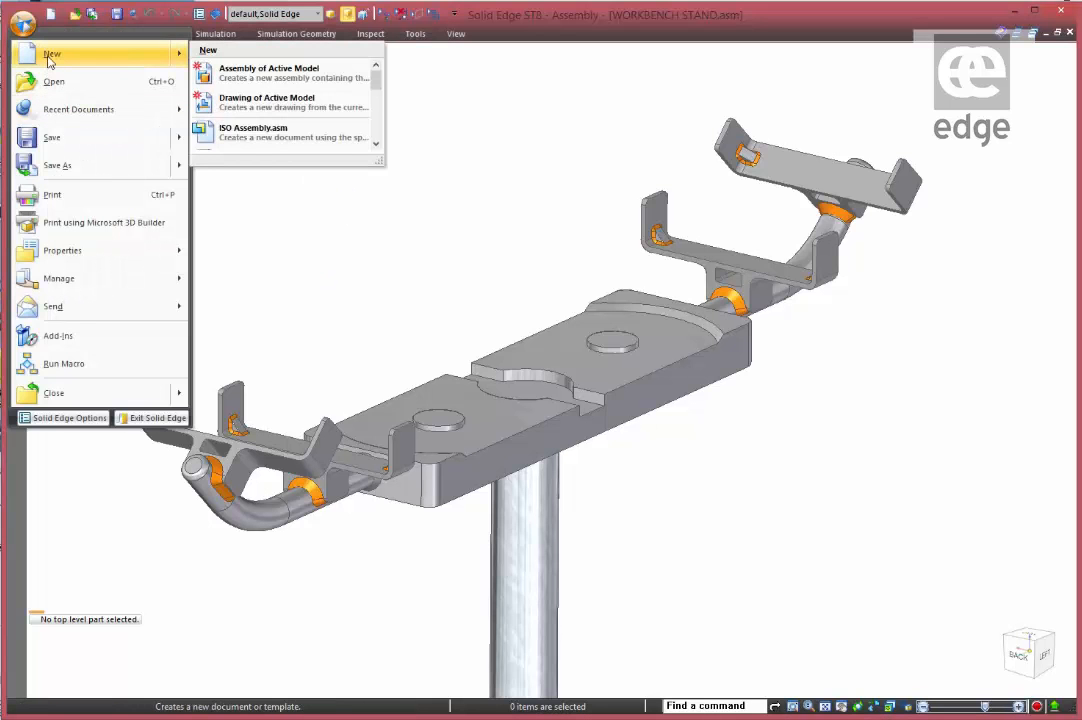
click(266, 100)
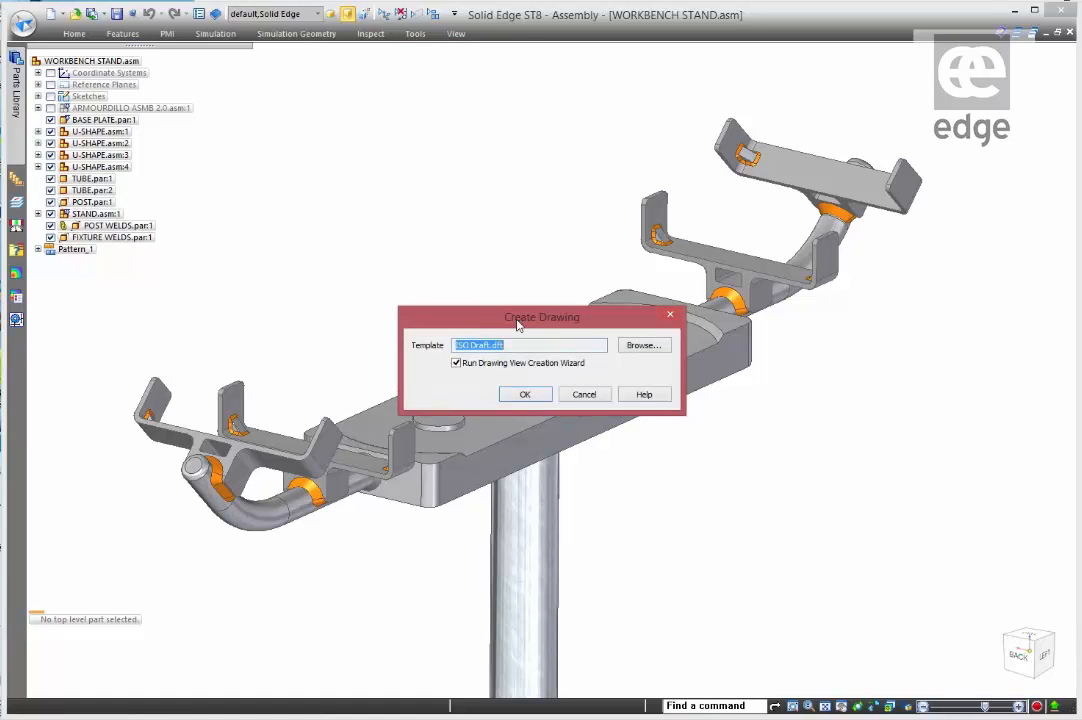
mouse_move(674, 340)
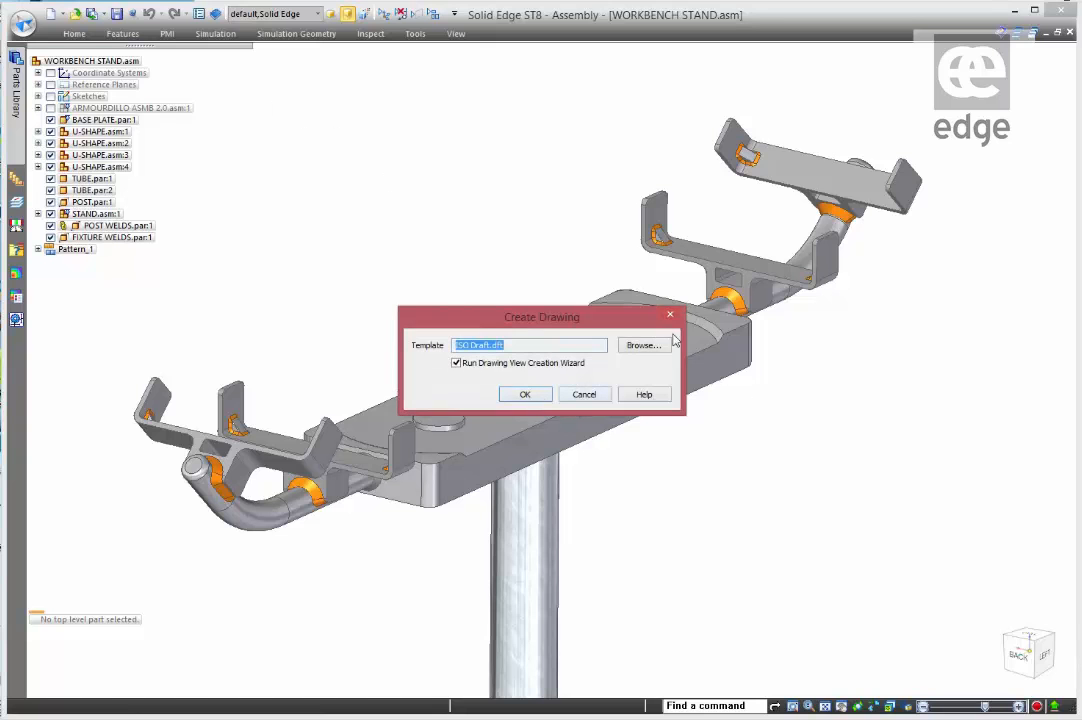
click(644, 344)
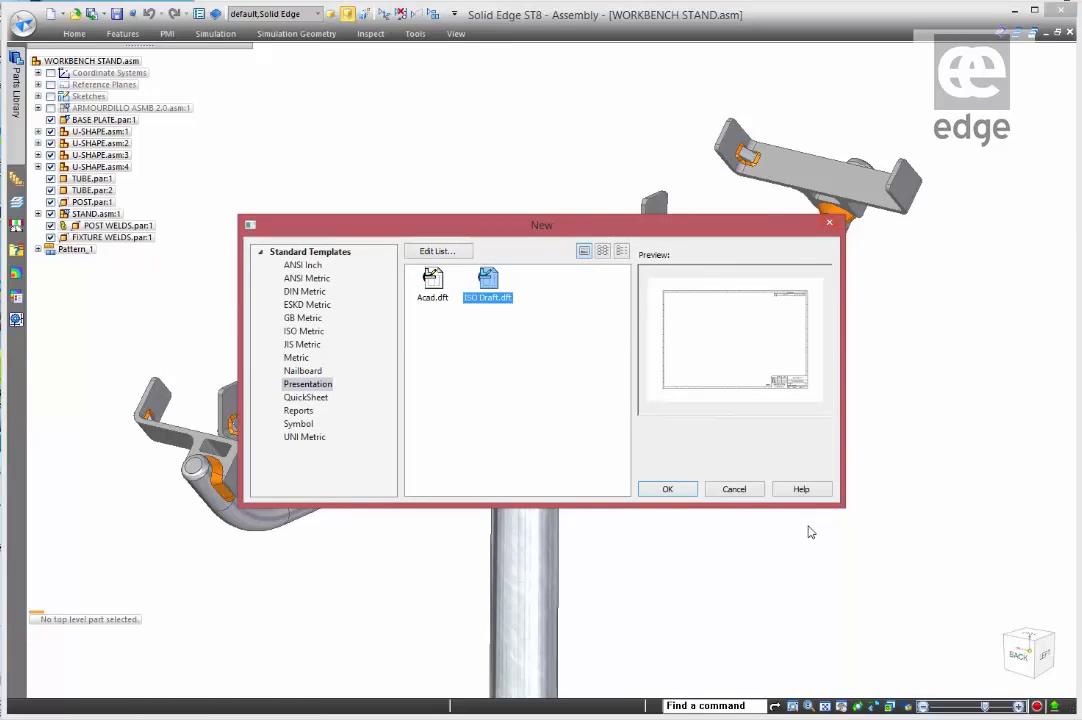
click(668, 488)
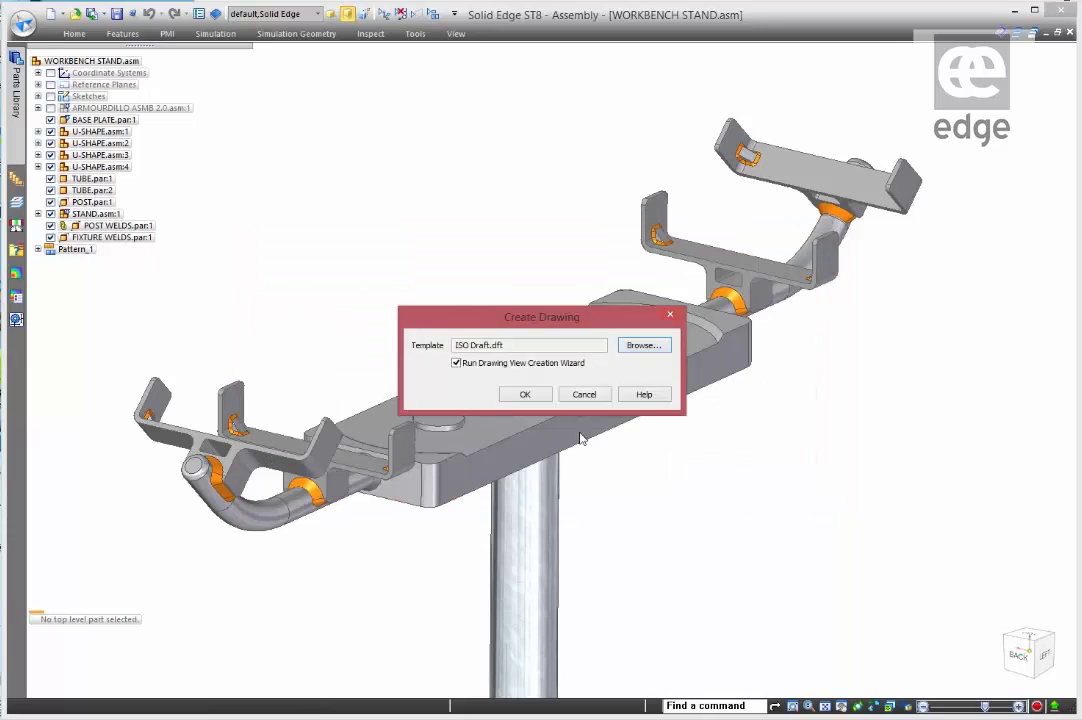
click(524, 392)
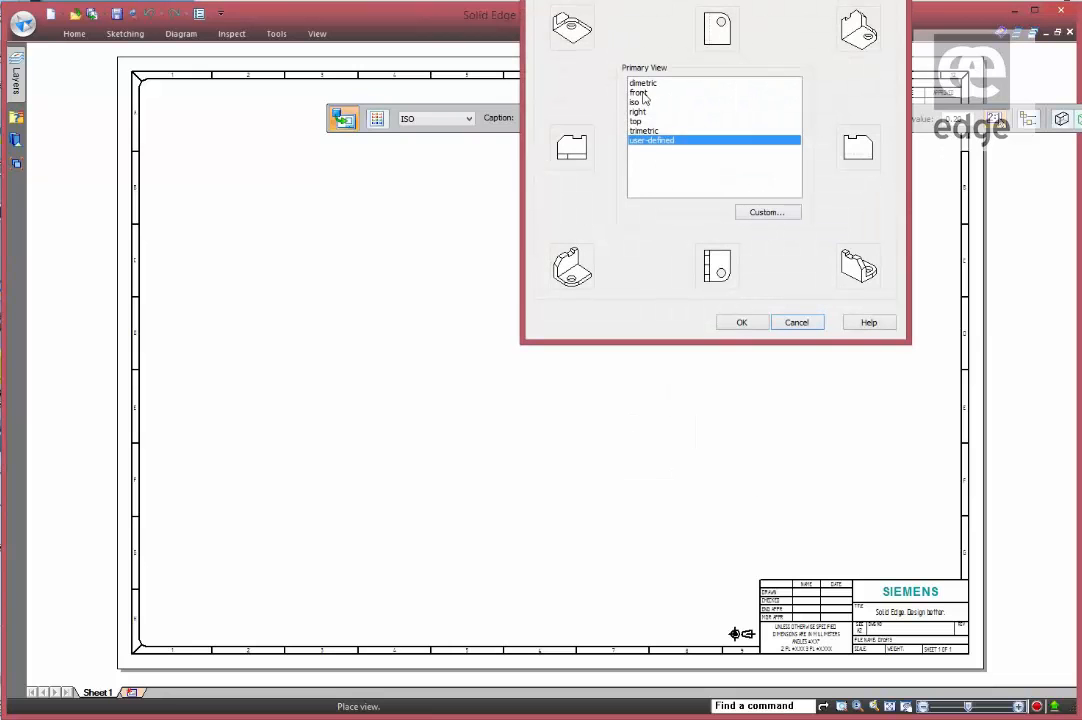
Step: Place a Front primary view of the stand and start Section A-A through it
click(638, 92)
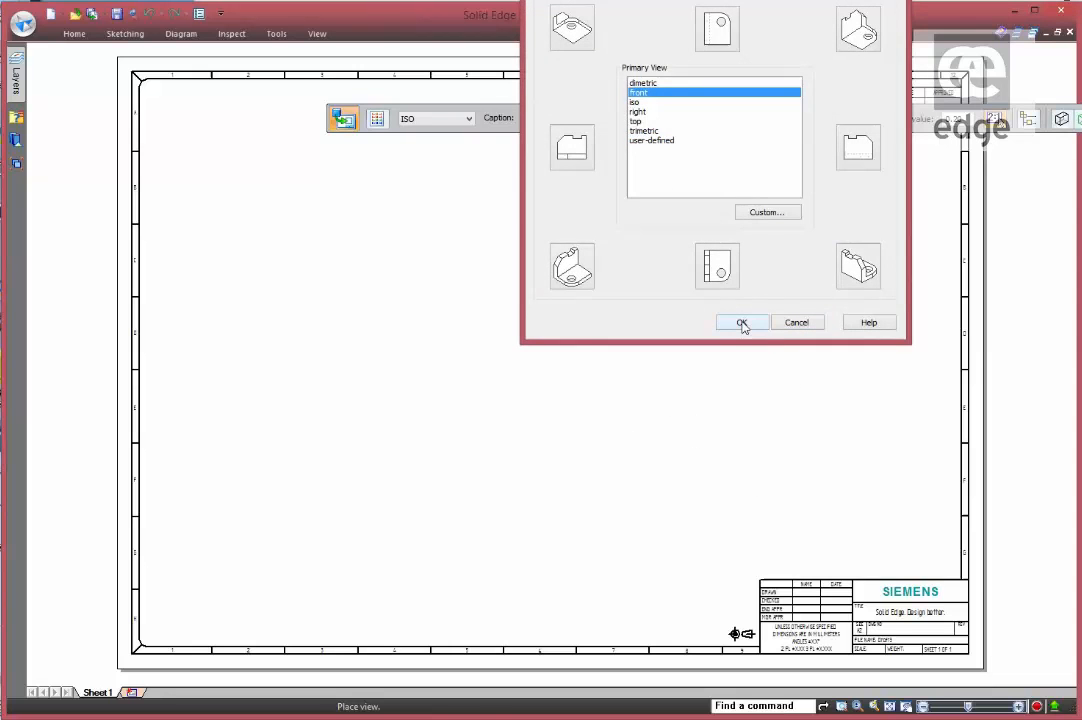
click(742, 322)
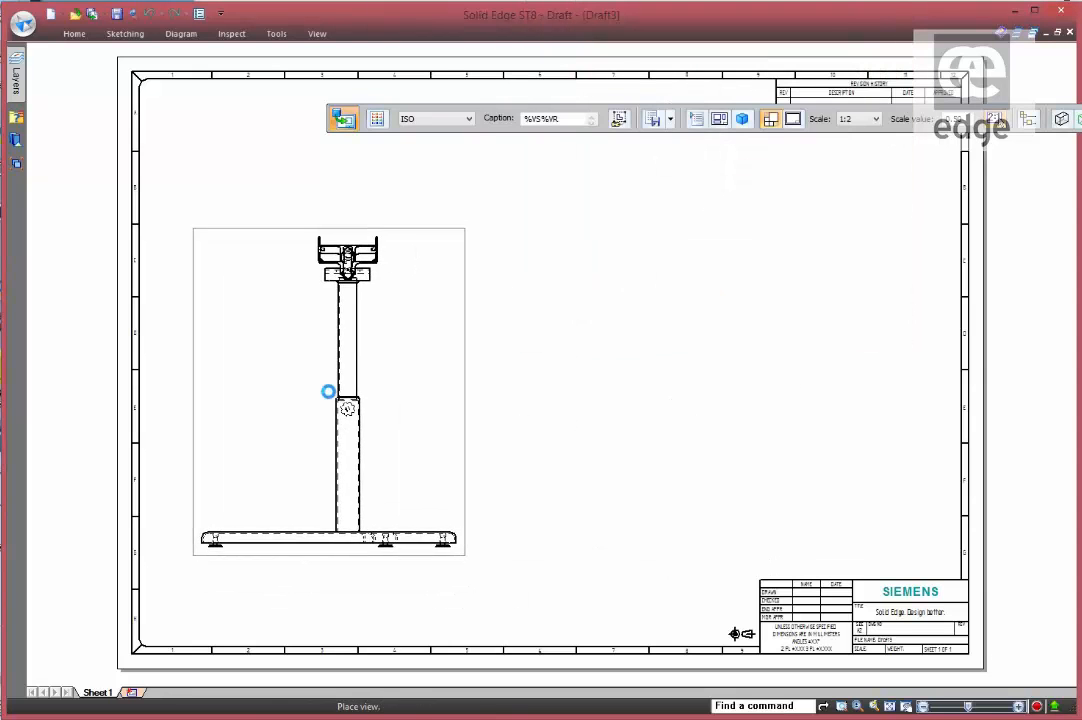
click(328, 390)
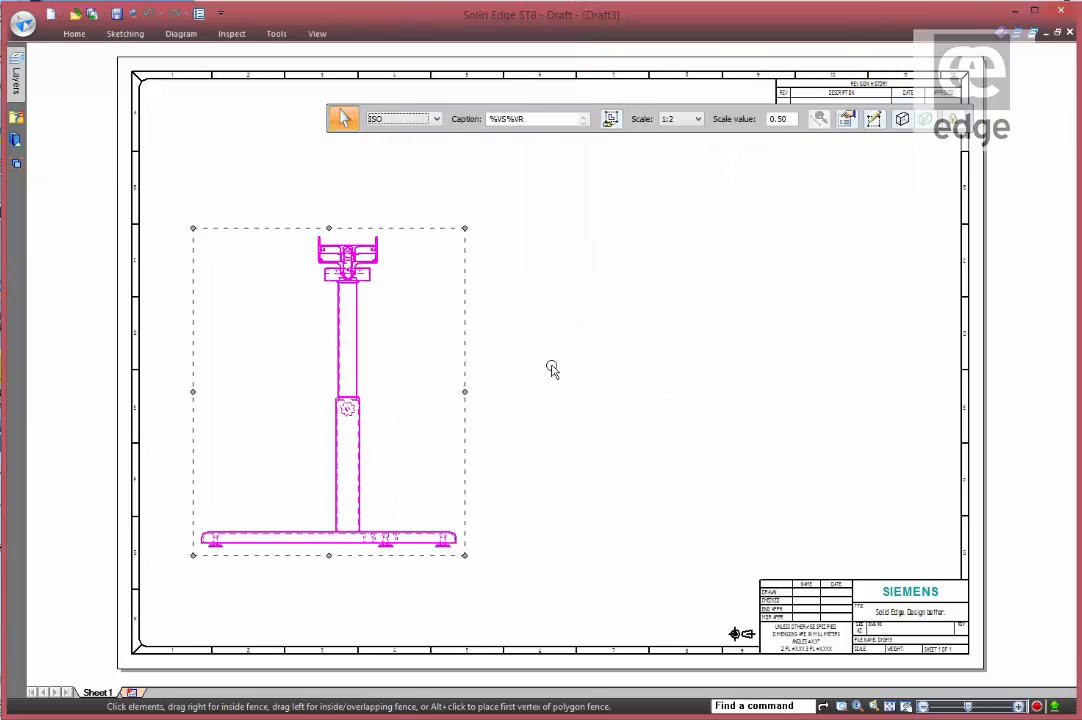
right_click(552, 370)
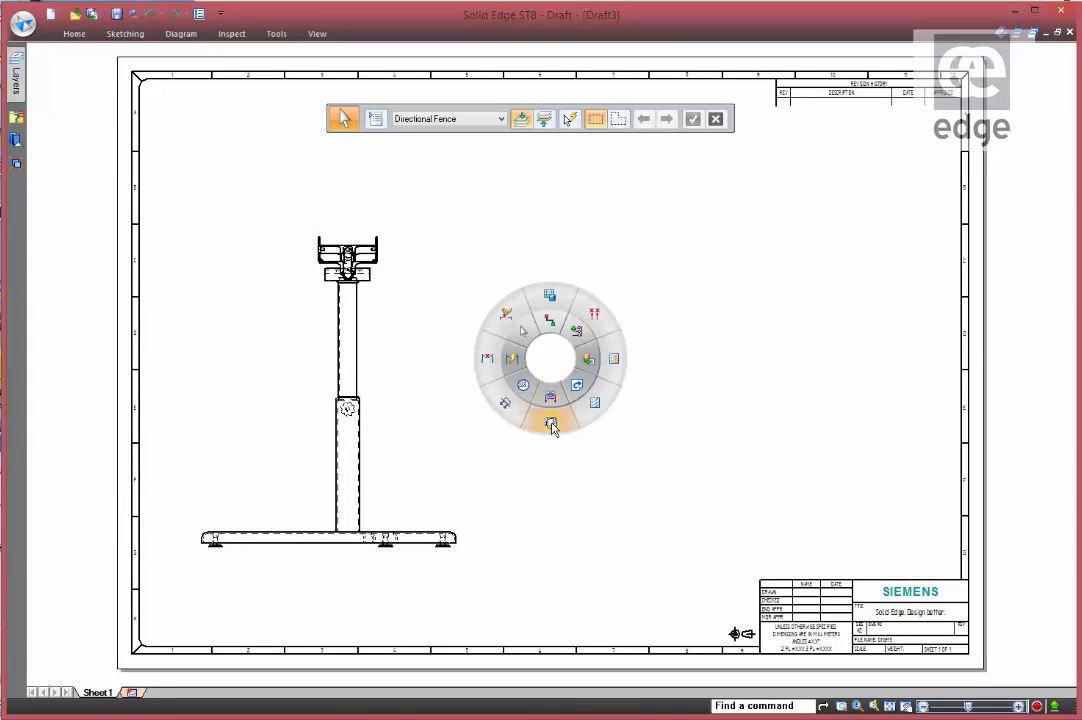
click(552, 424)
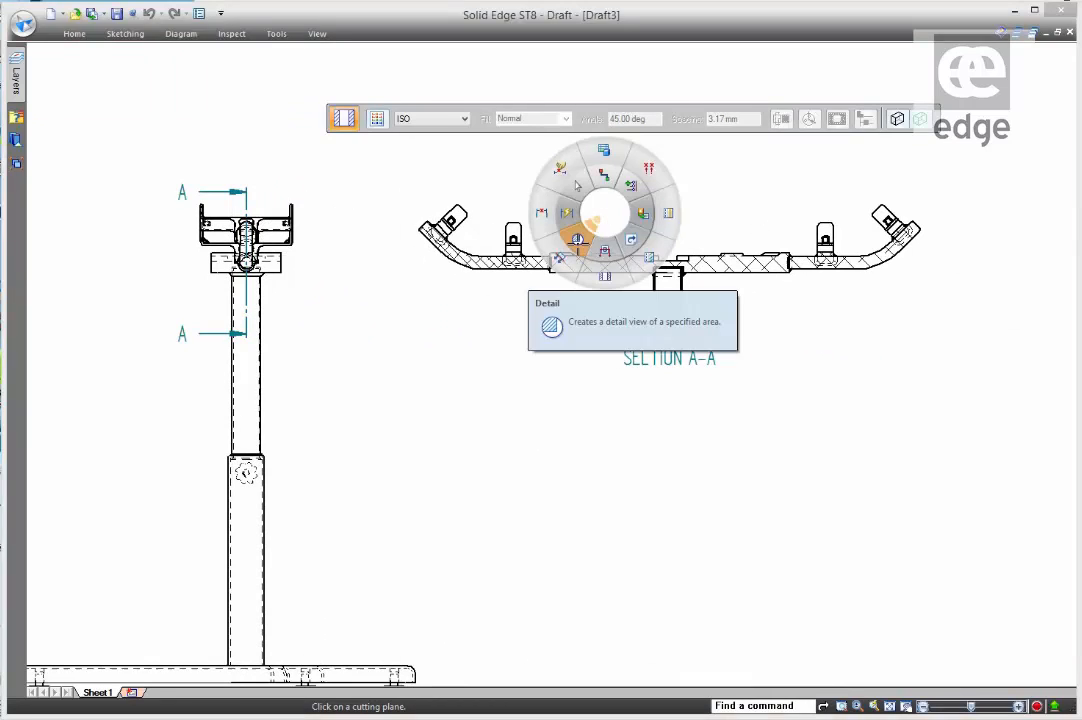
Step: Create Detail B centred on the left bracket of Section A-A
click(552, 324)
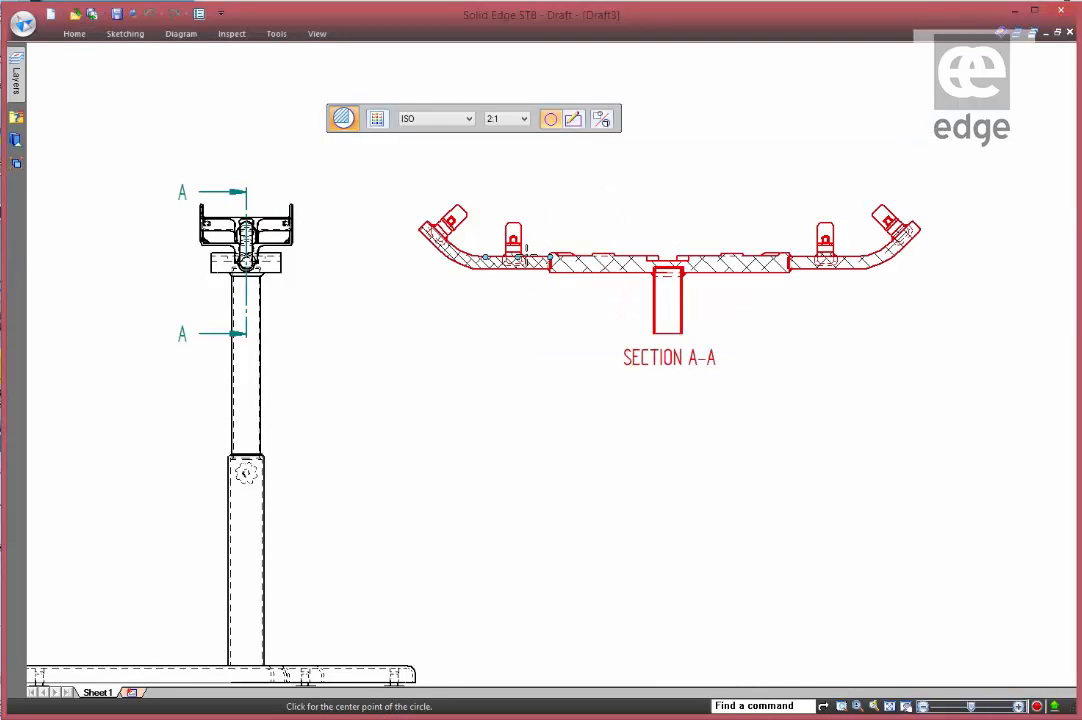
click(520, 244)
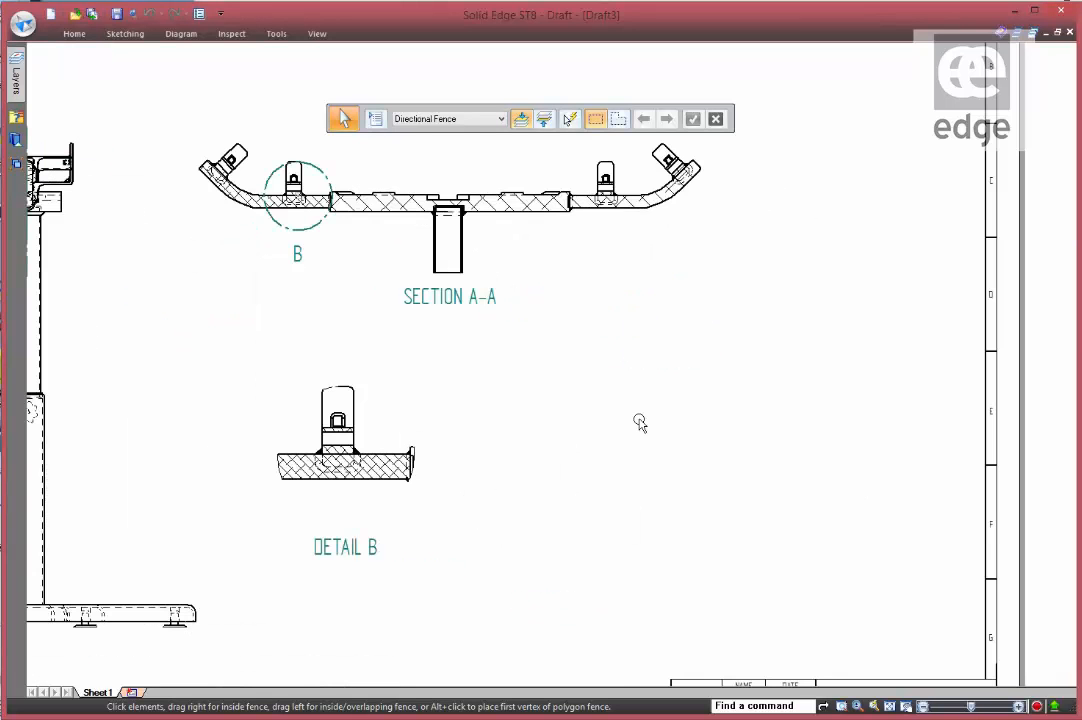
mouse_move(532, 250)
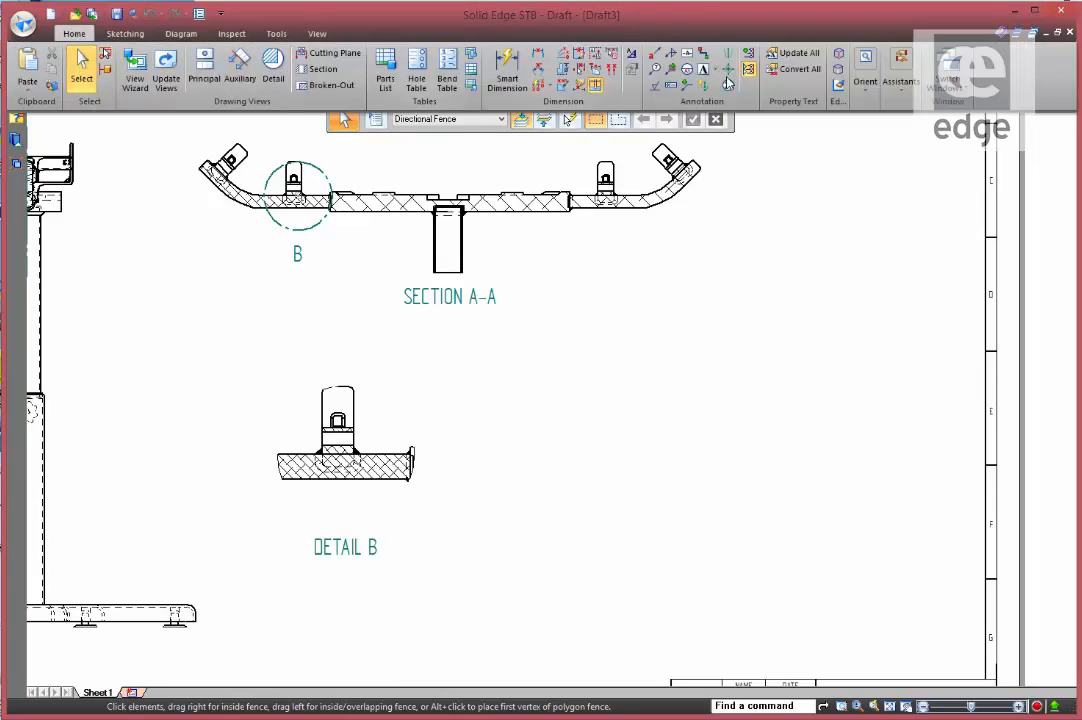
mouse_move(672, 54)
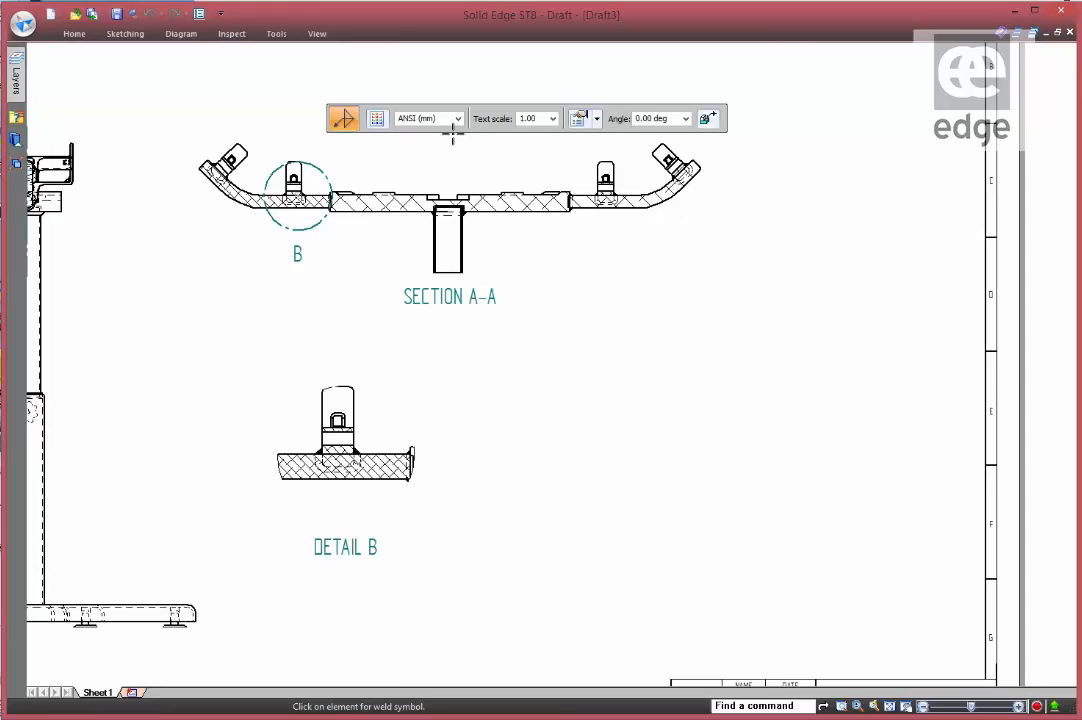
mouse_move(736, 86)
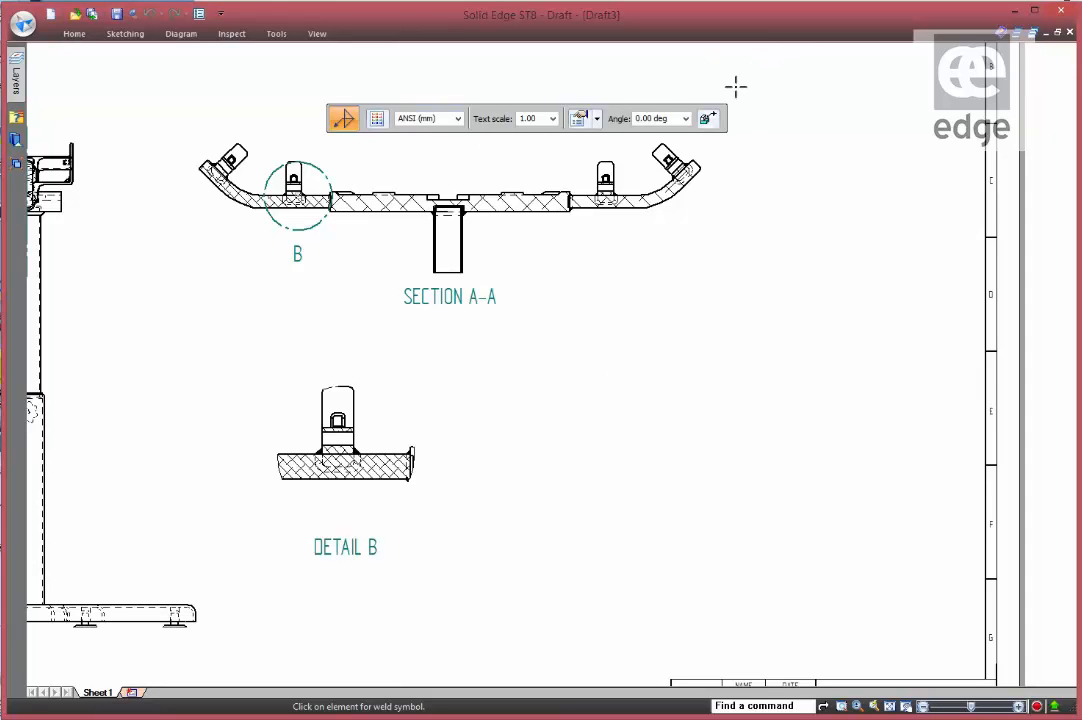
mouse_move(708, 118)
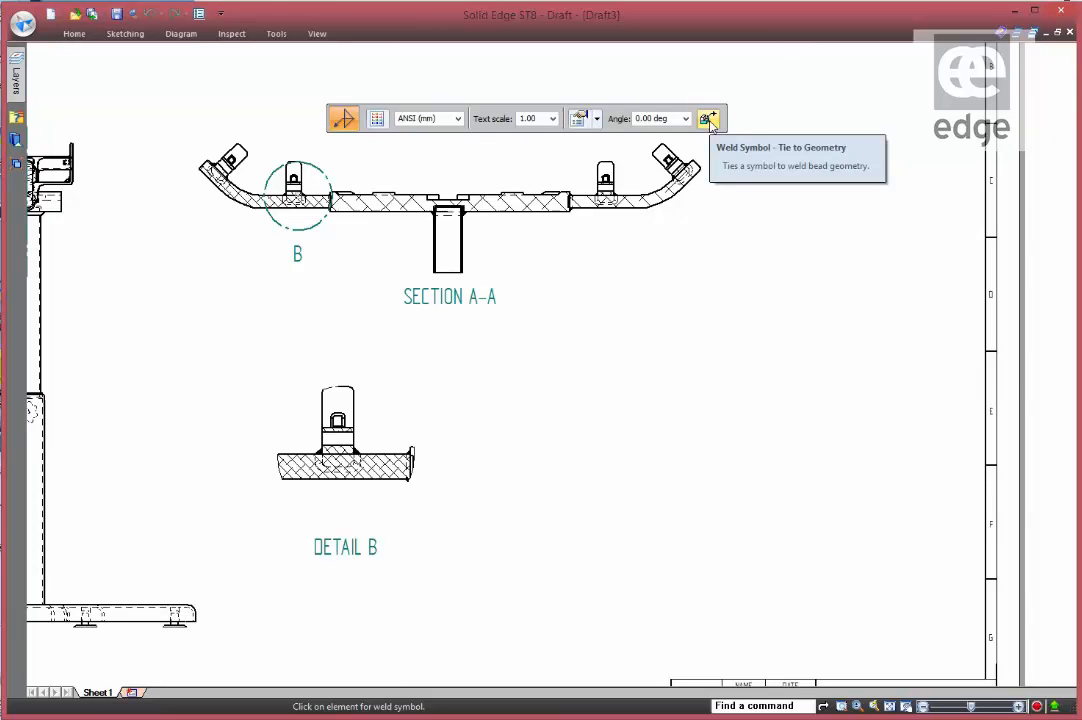
mouse_move(392, 420)
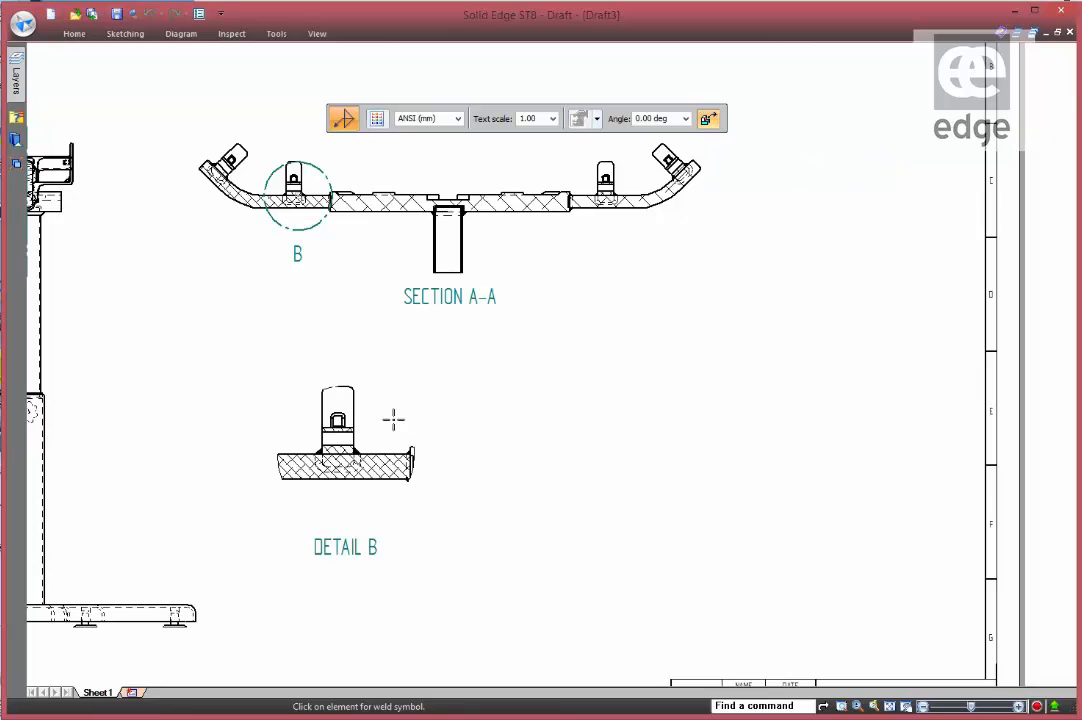
Step: Place geometry-tied weld symbols on the welds in Section A-A and Detail B
scroll(down, 3)
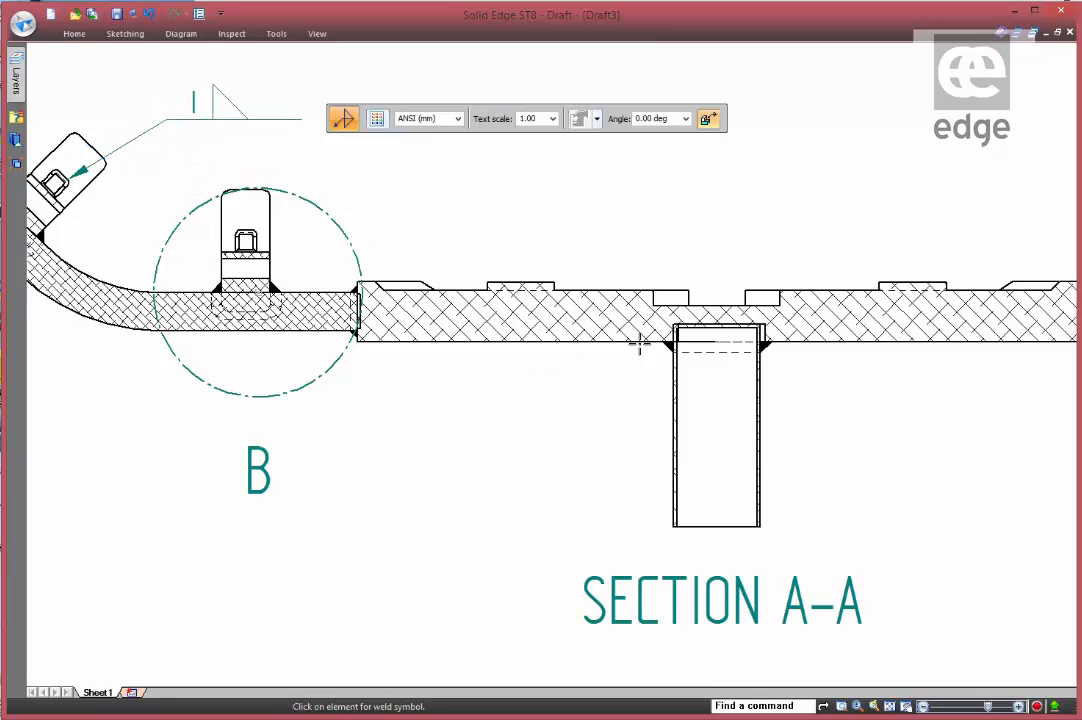
click(656, 348)
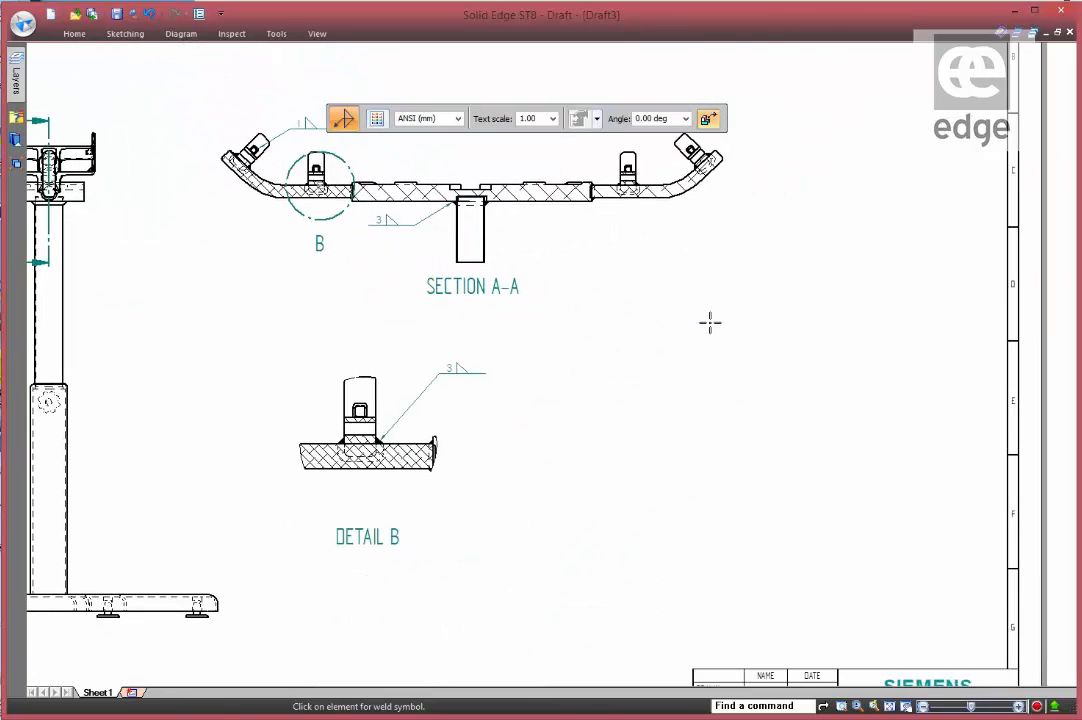
mouse_move(696, 370)
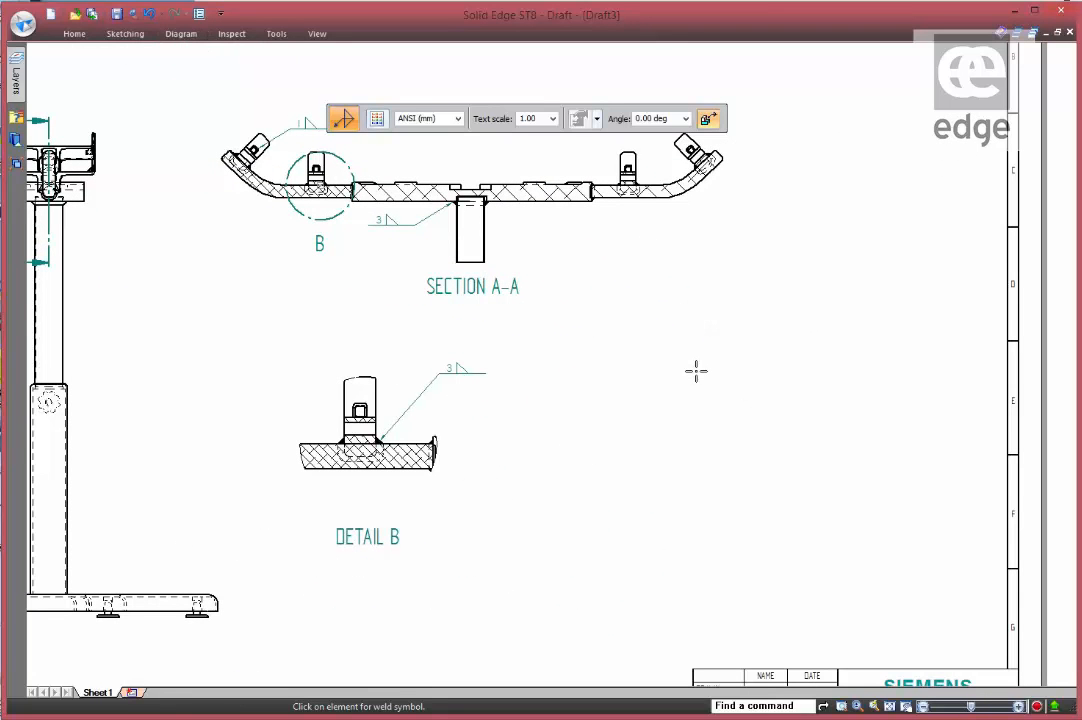
right_click(696, 370)
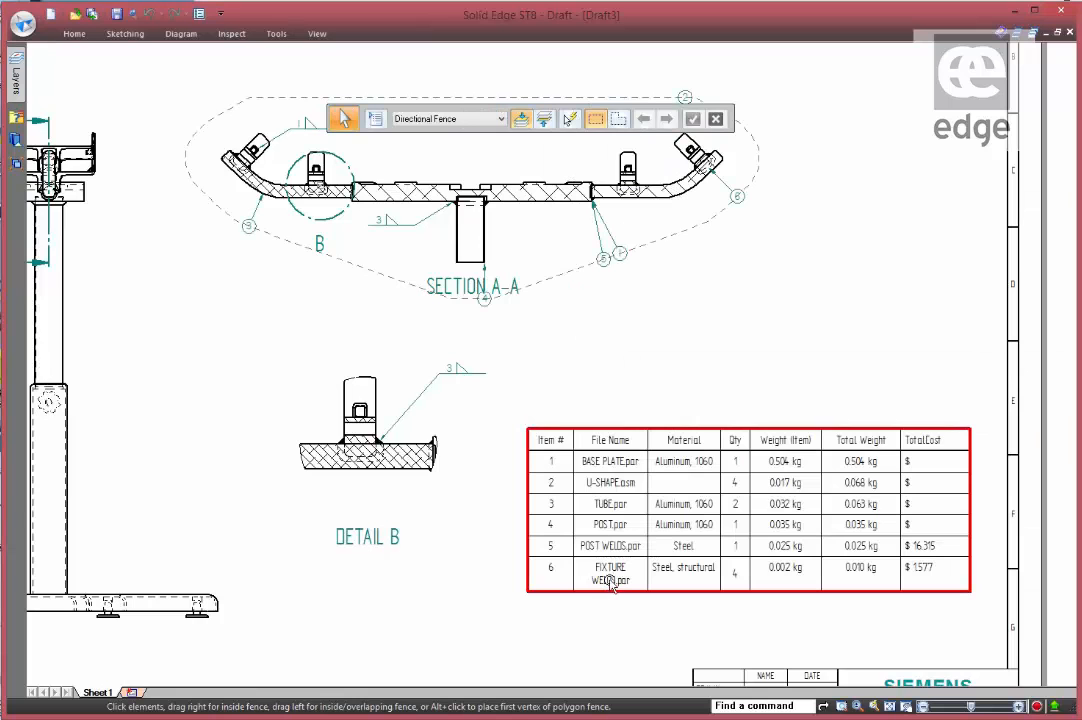
mouse_move(612, 578)
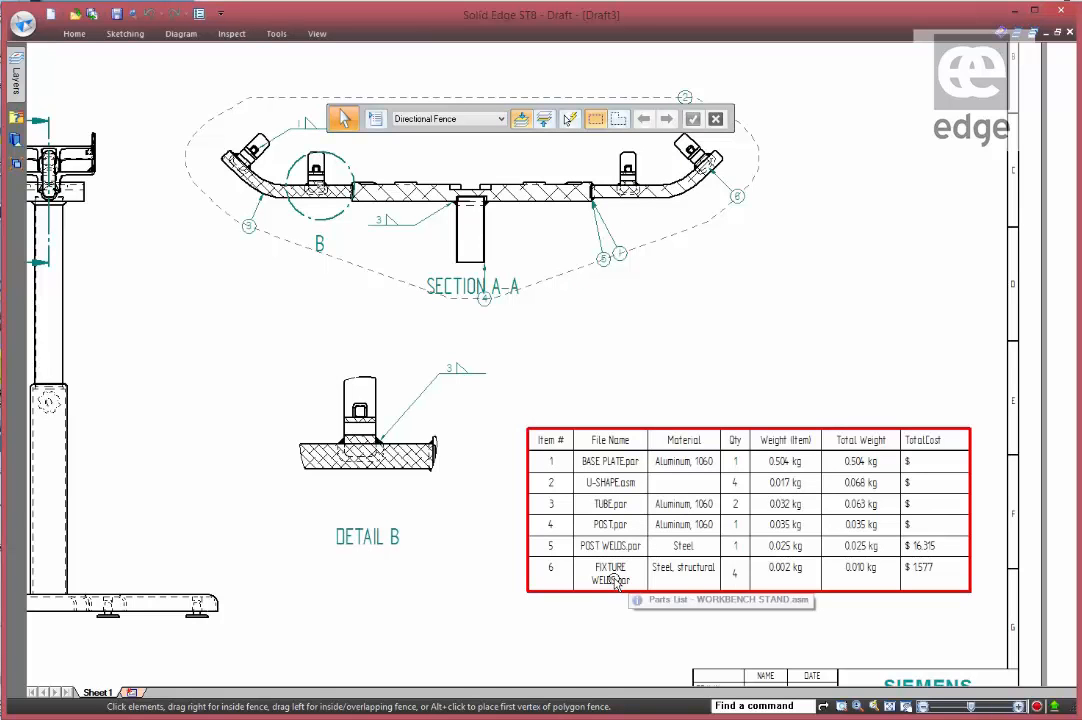
mouse_move(784, 578)
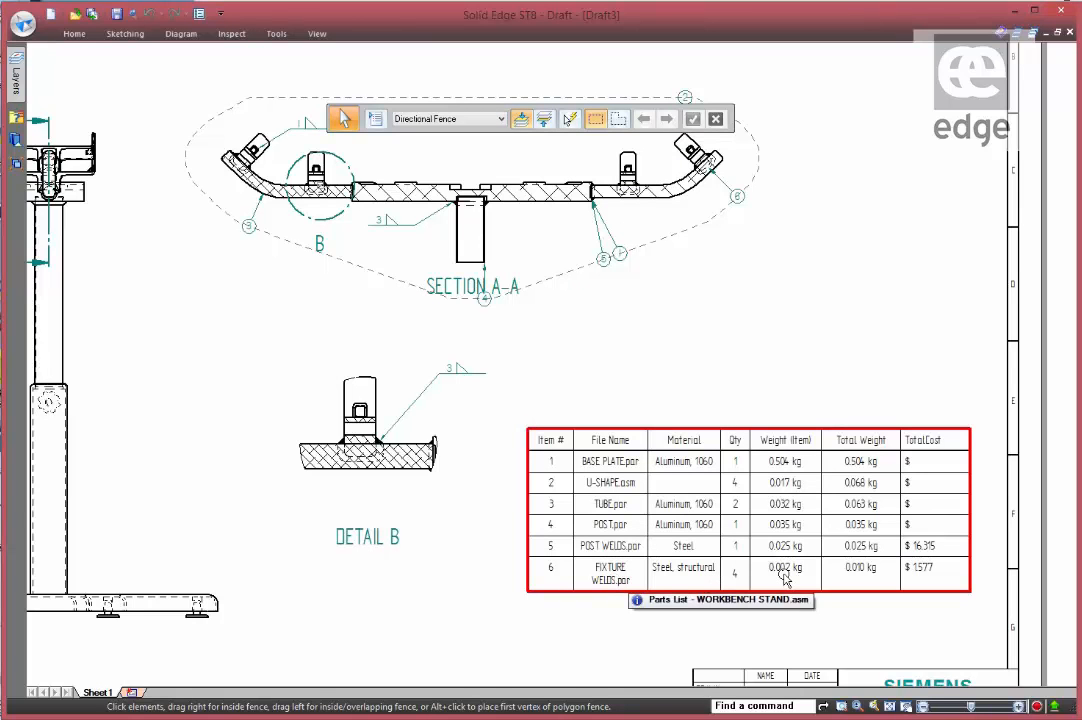
mouse_move(792, 584)
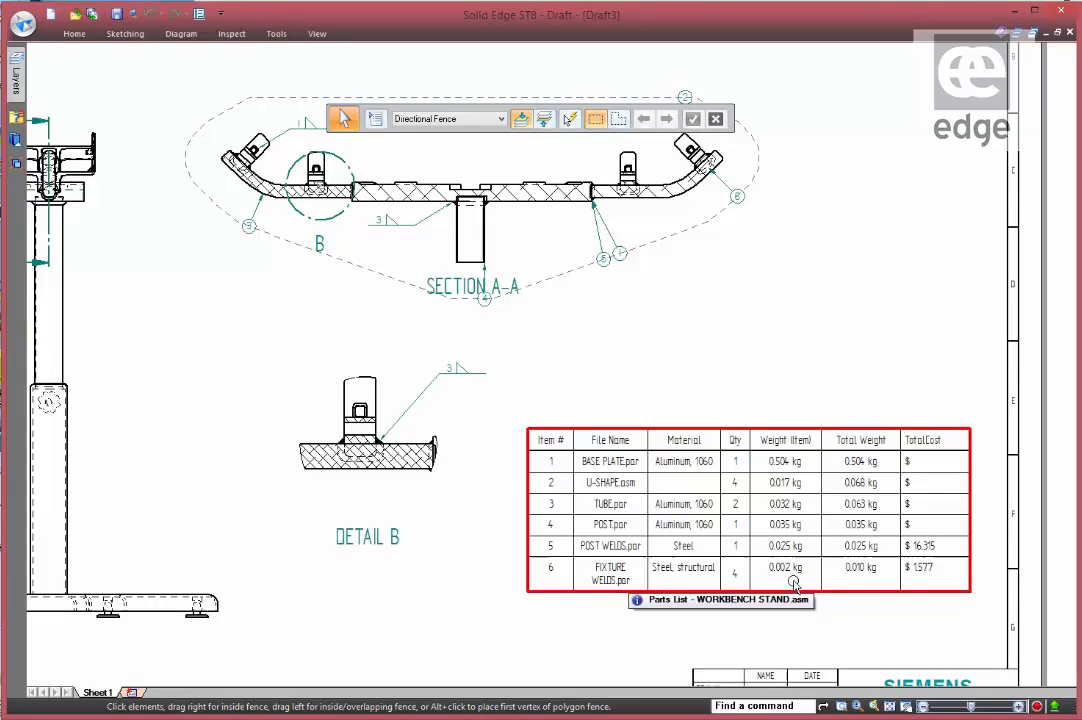
mouse_move(870, 584)
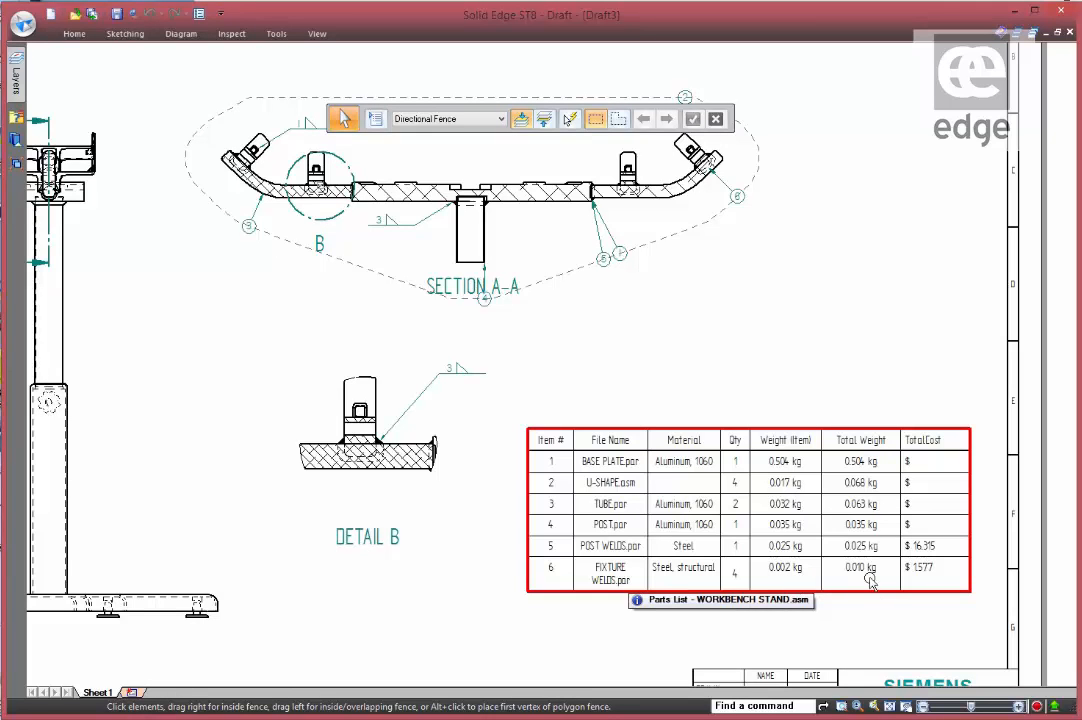
mouse_move(788, 580)
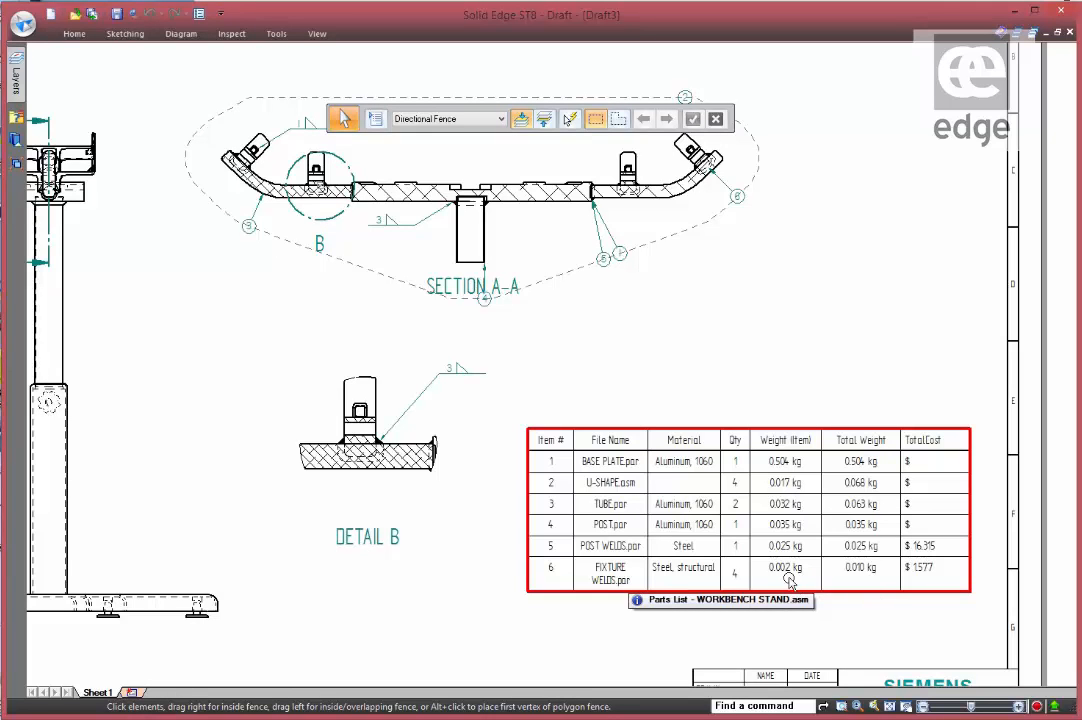
mouse_move(938, 584)
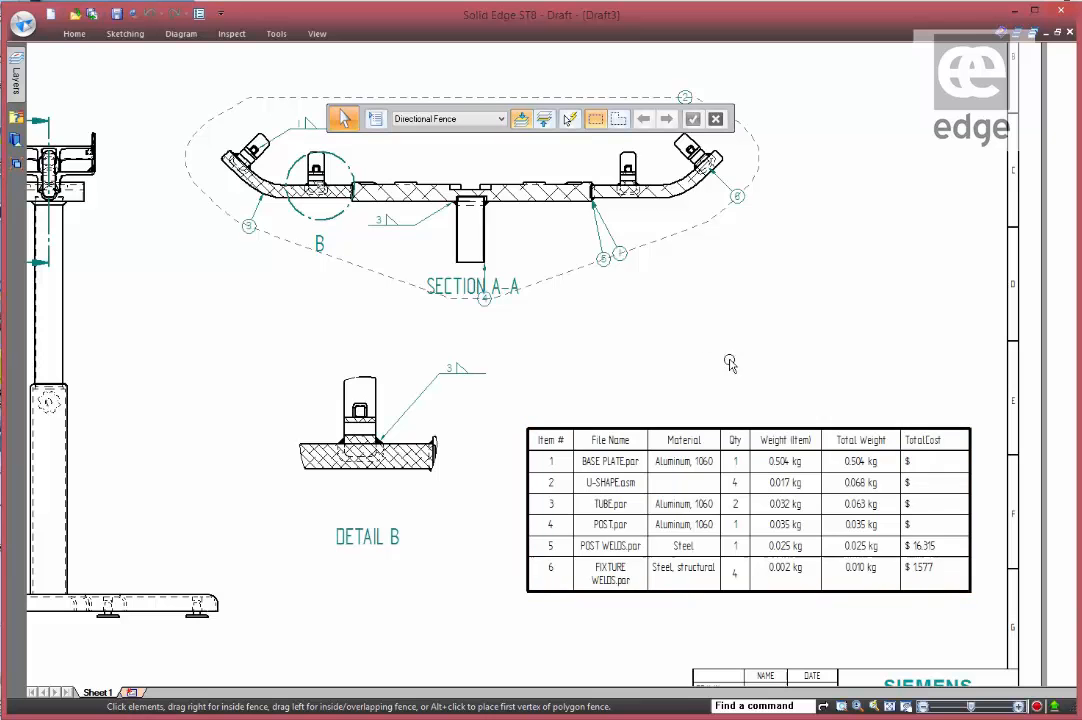
mouse_move(684, 356)
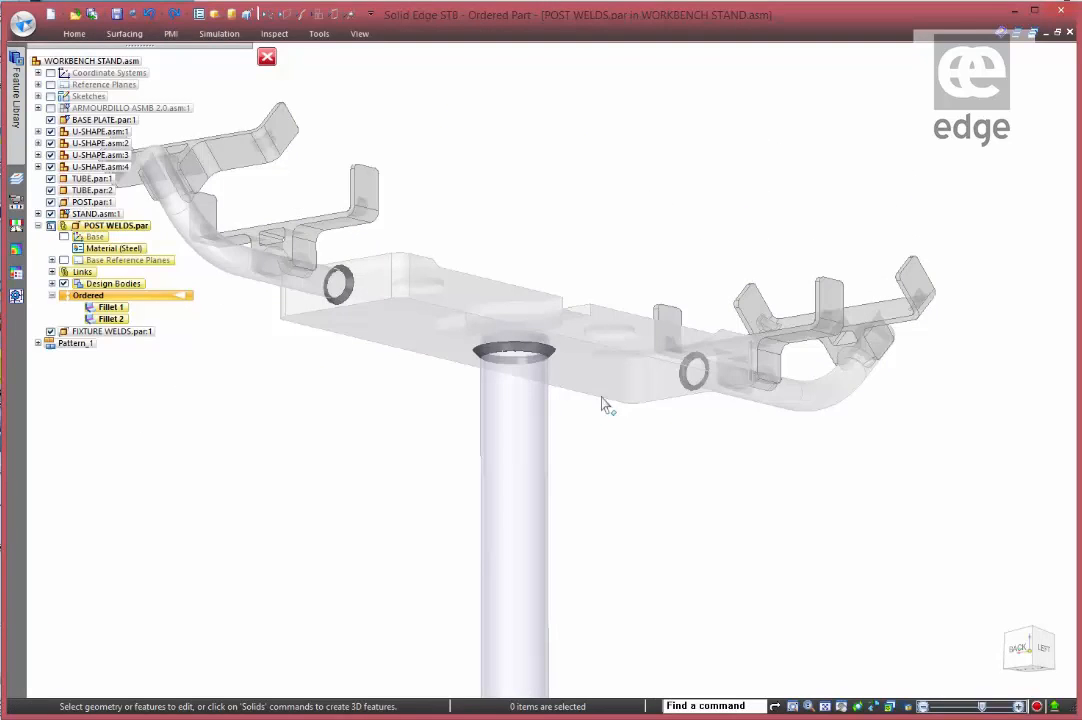
Step: Change Fillet 2's base thickness in POST WELDS and return to the workbench stand assembly
click(516, 352)
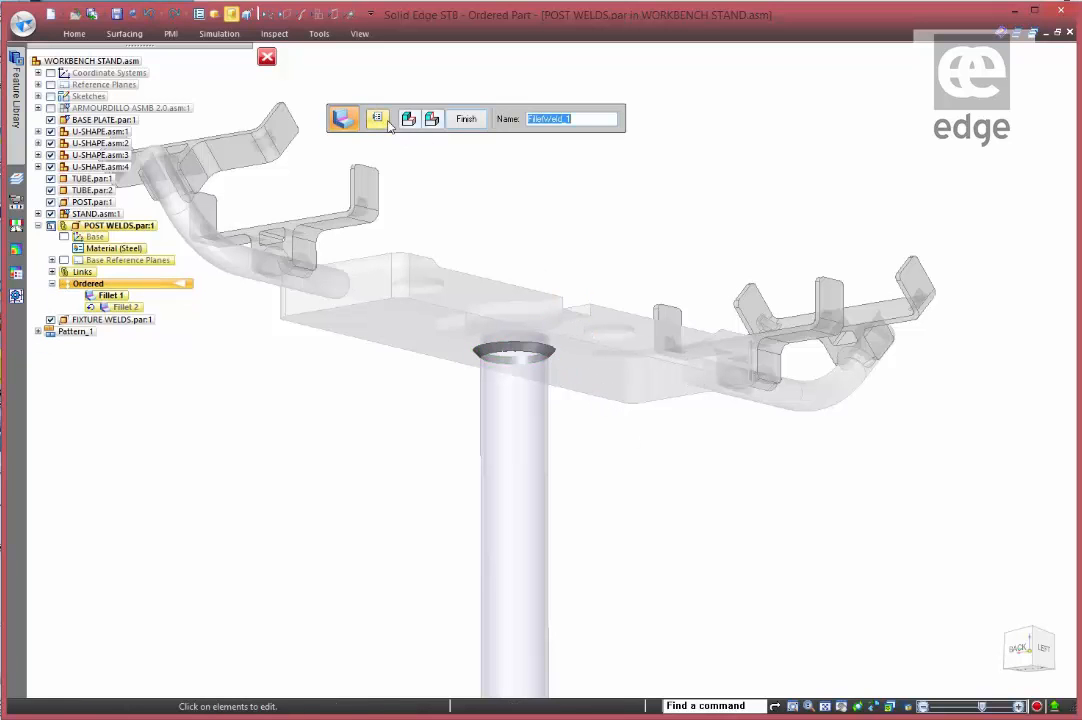
click(408, 118)
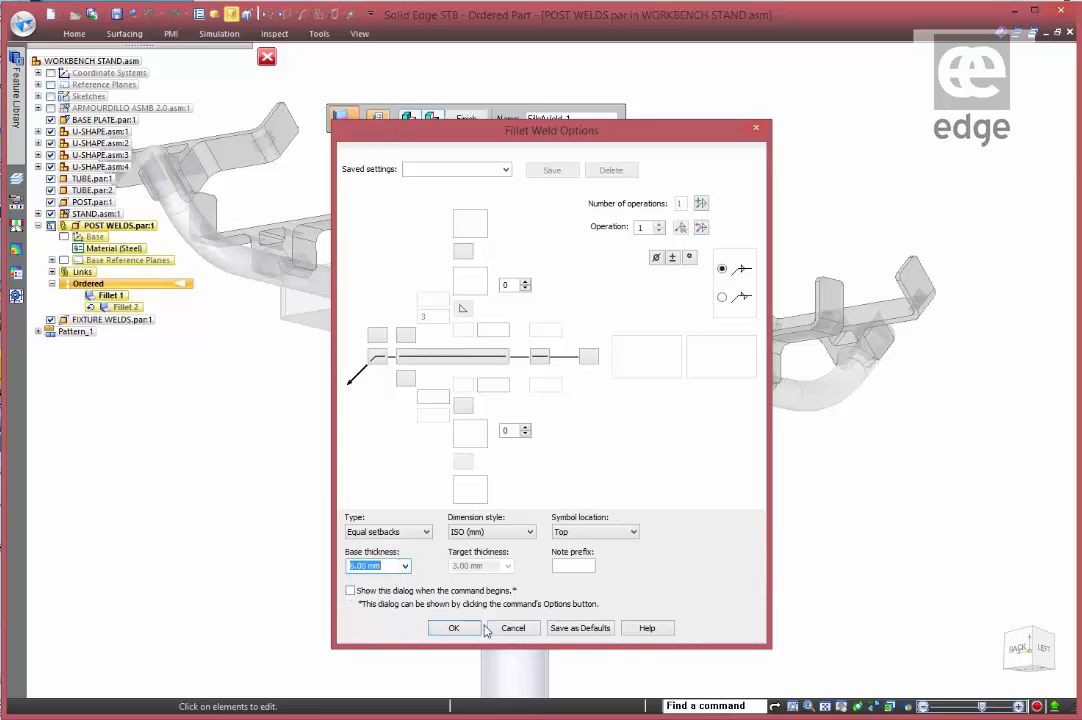
click(454, 628)
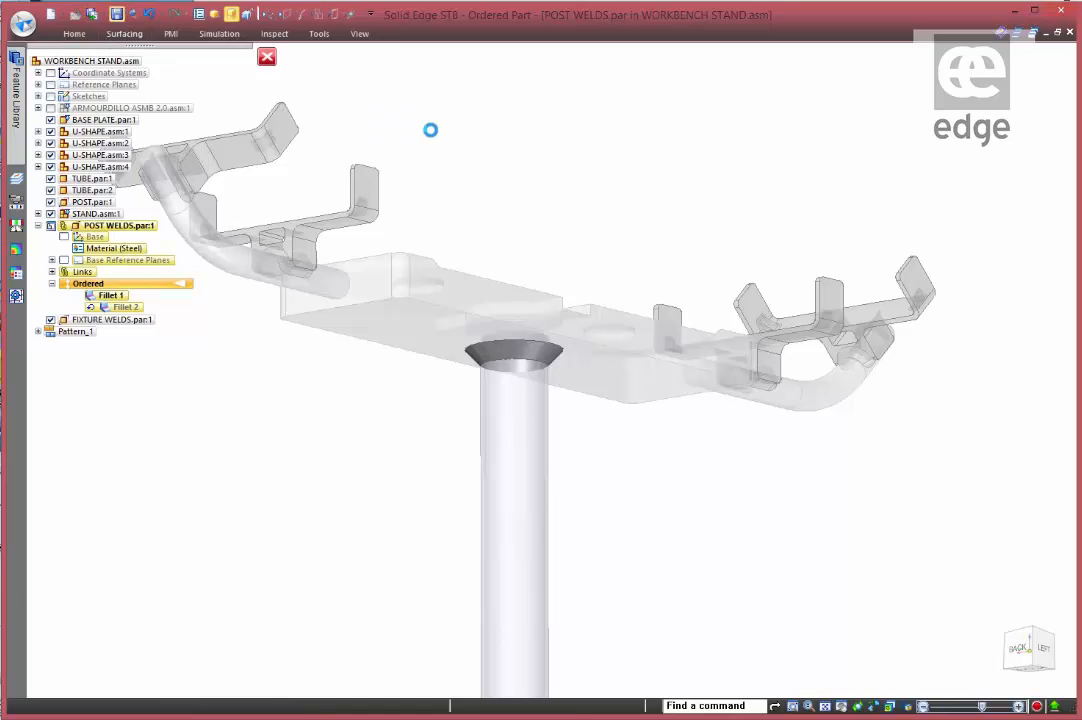
click(268, 56)
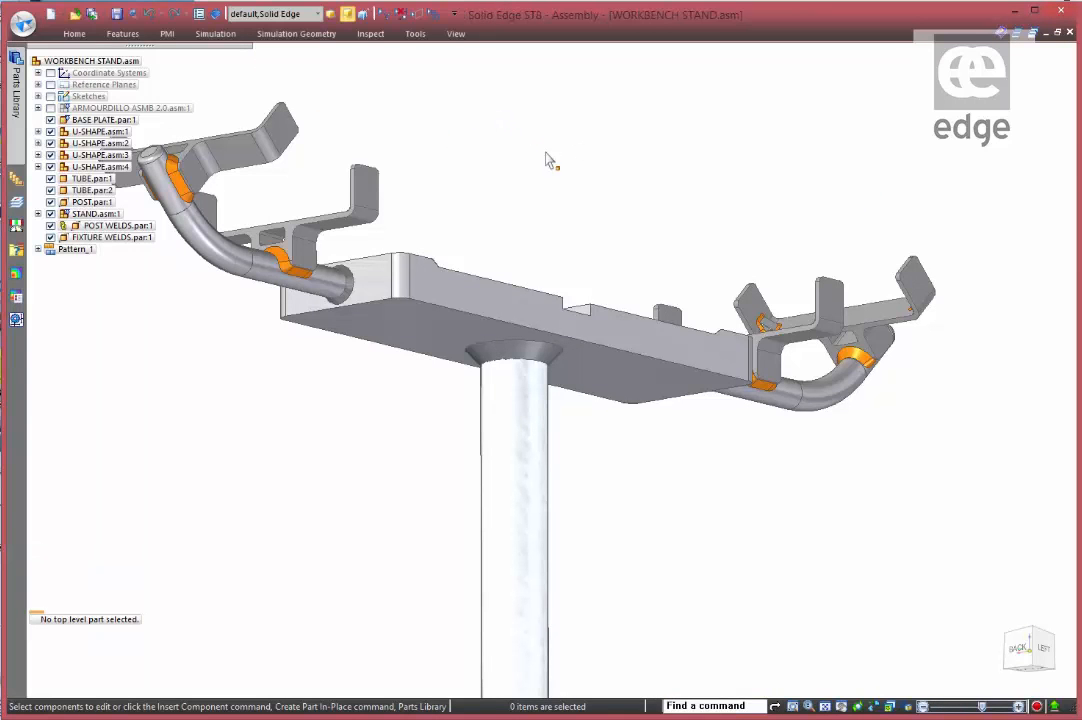
mouse_move(1018, 118)
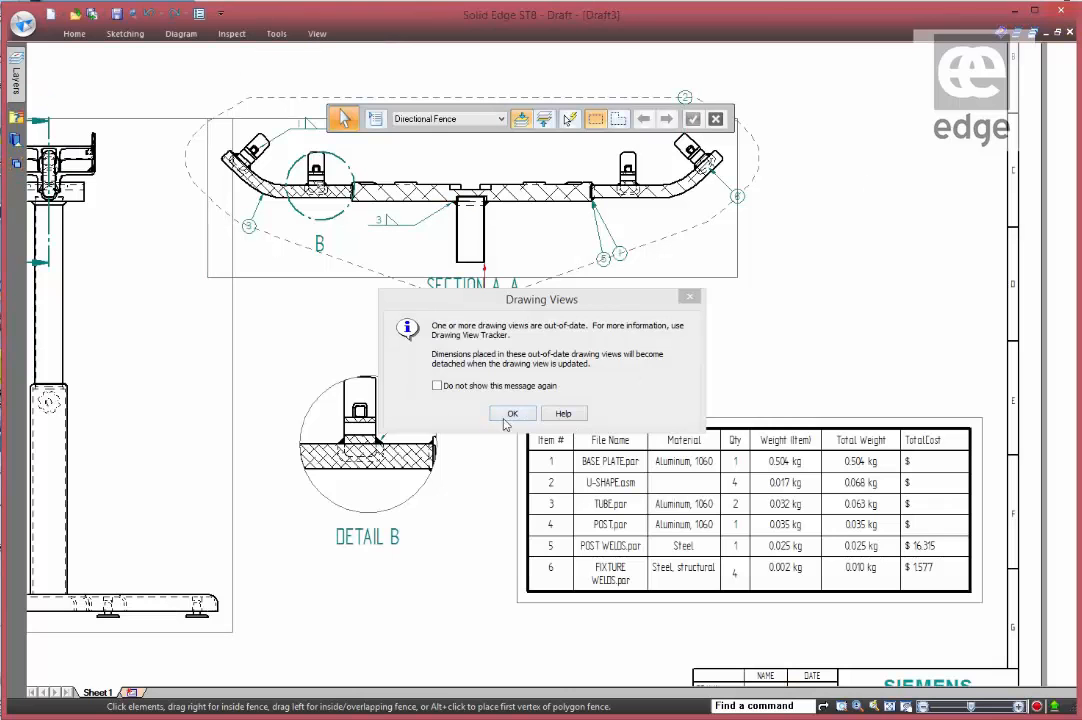
Step: Update the out-of-date drawing views so the parts list shows the revised POST WELDS cost
click(512, 412)
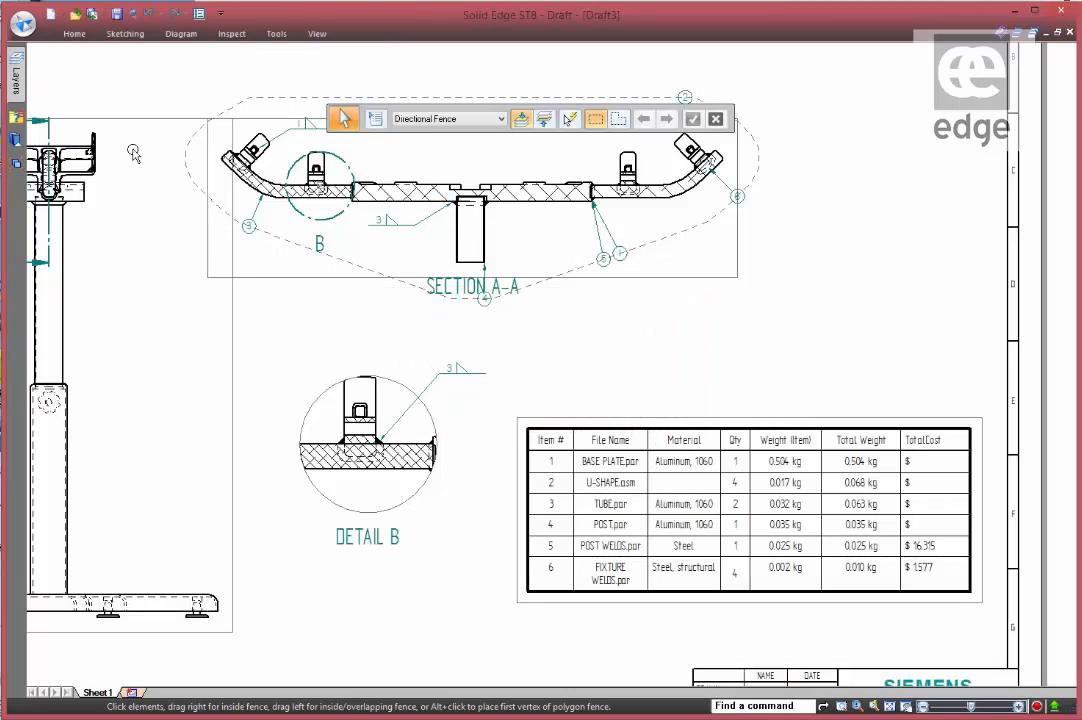
right_click(700, 376)
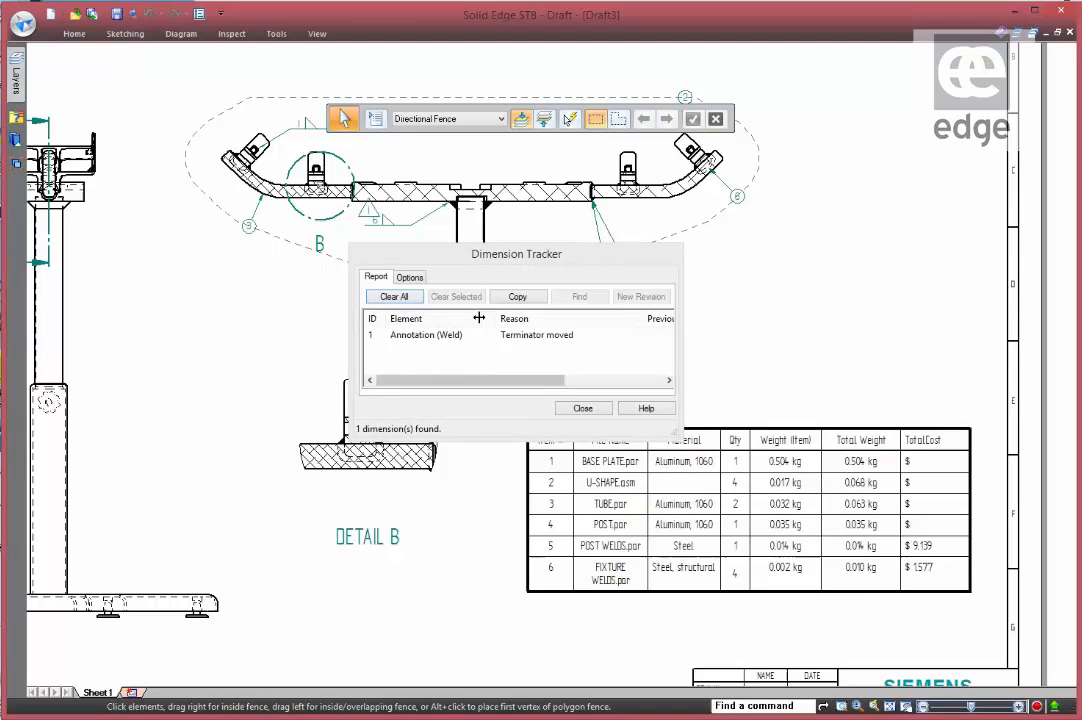
click(584, 408)
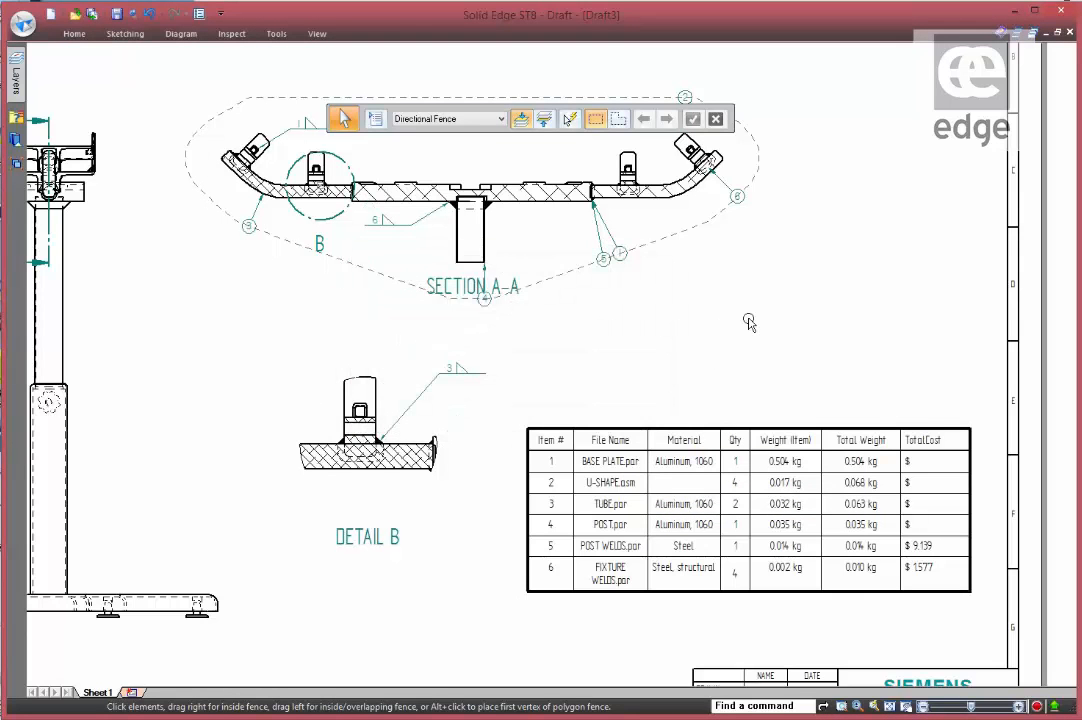